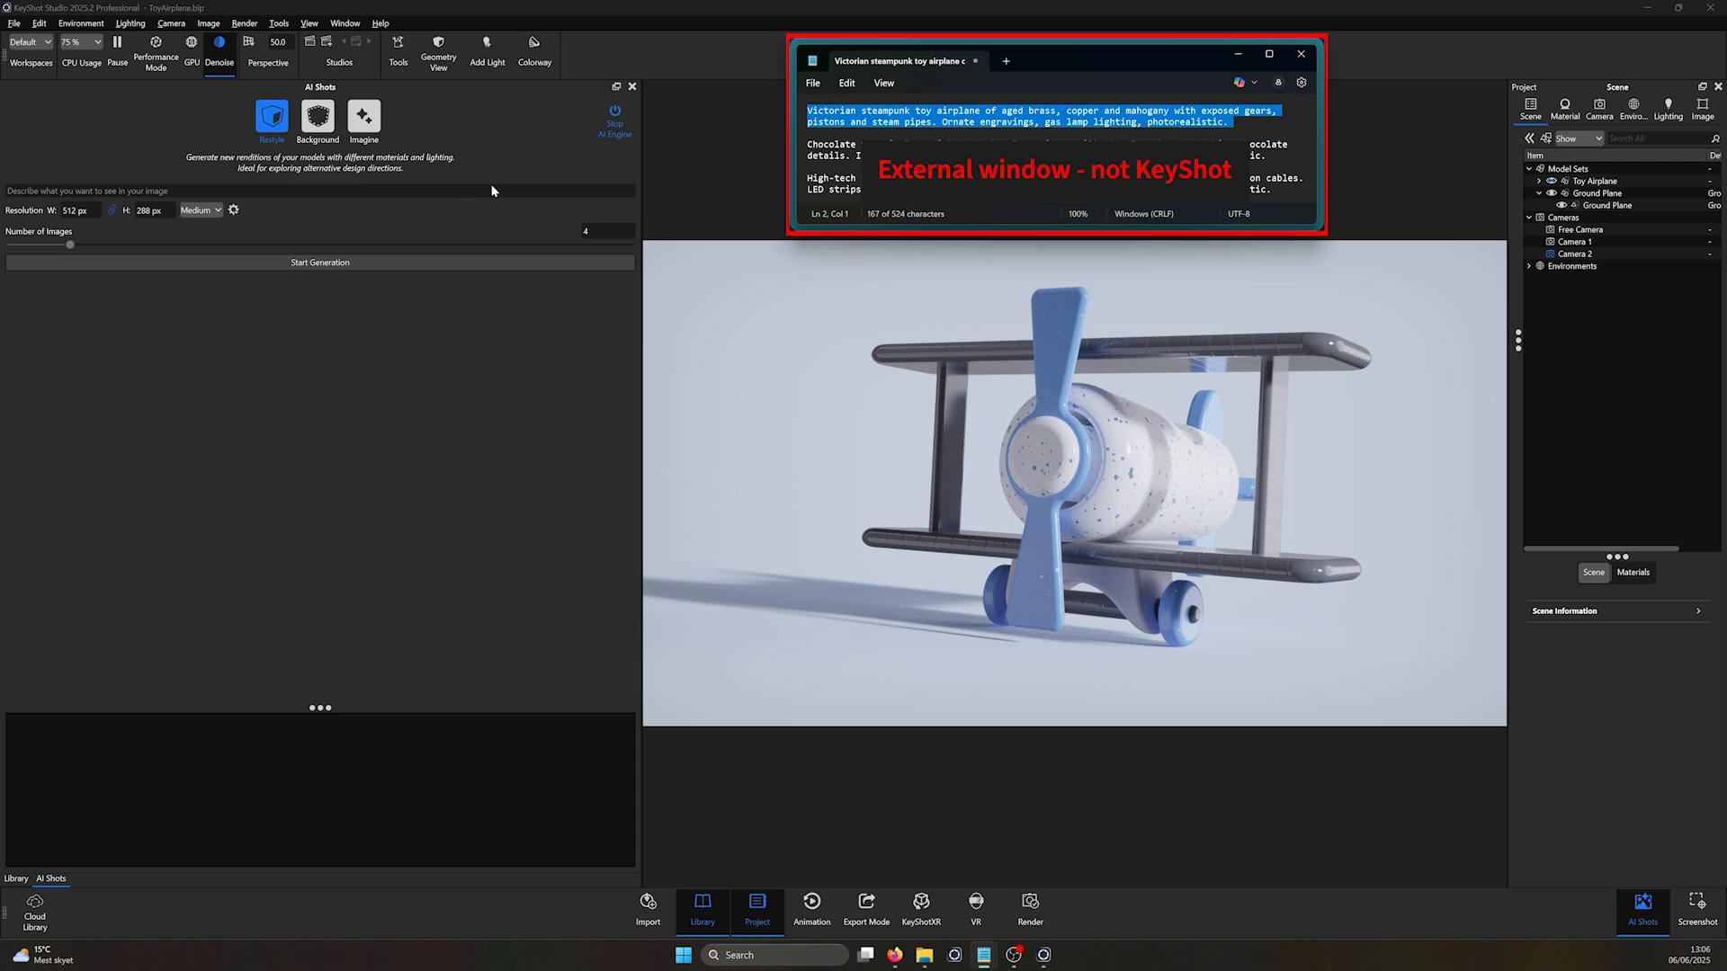
Step: Generate restyled renditions from a 'Victorian steampunk toy airplane of aged brass, copper and mahogany' prompt
text(Victorian steampunk toy airplane of aged brass, copper and mahogany with exposed gears, pistons and steam pipes. Ornate engravings, gas lamp lighting, photorealistic.)
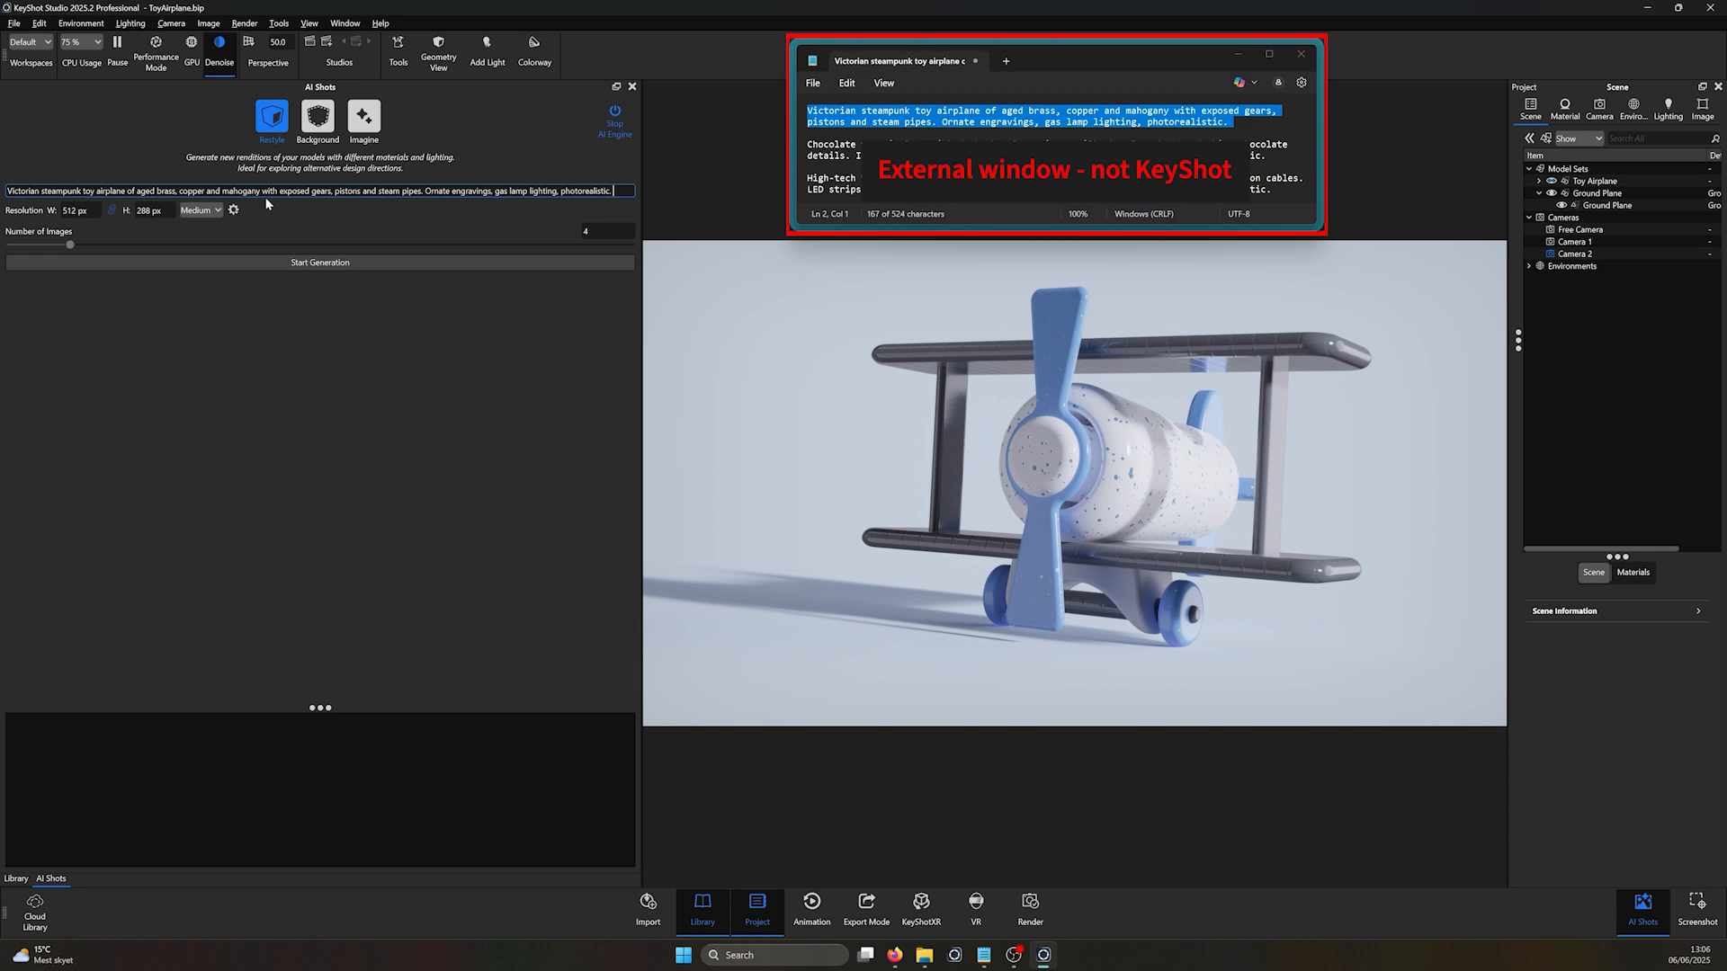
click(320, 262)
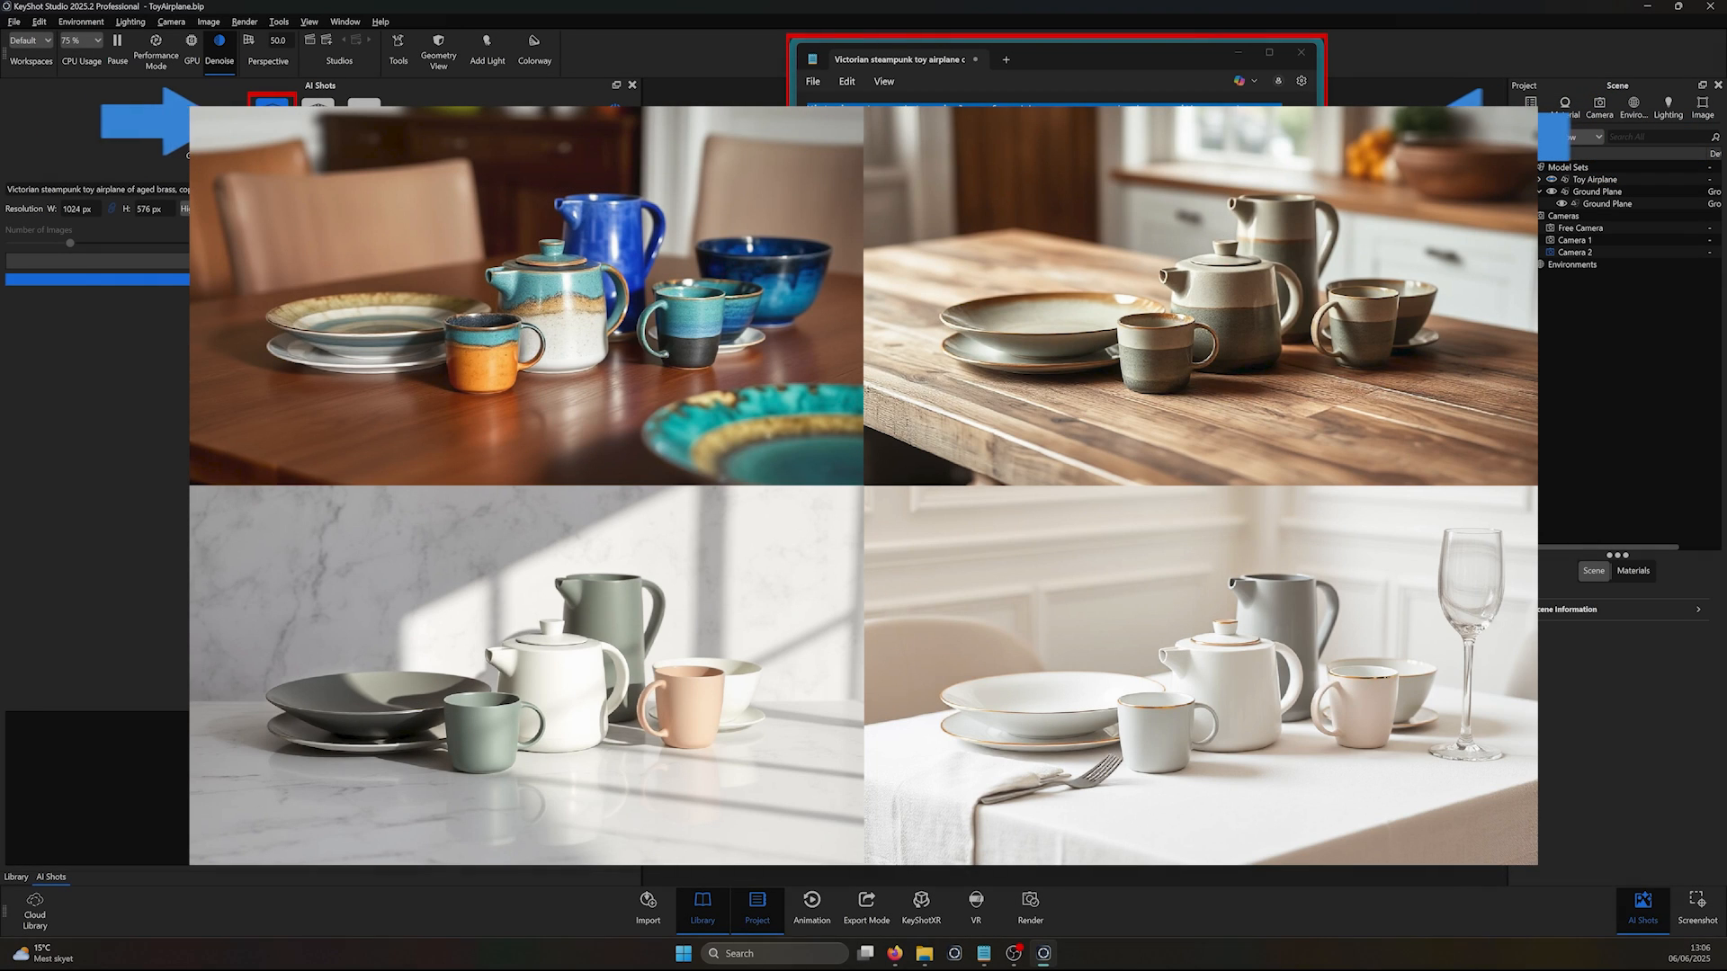
click(271, 115)
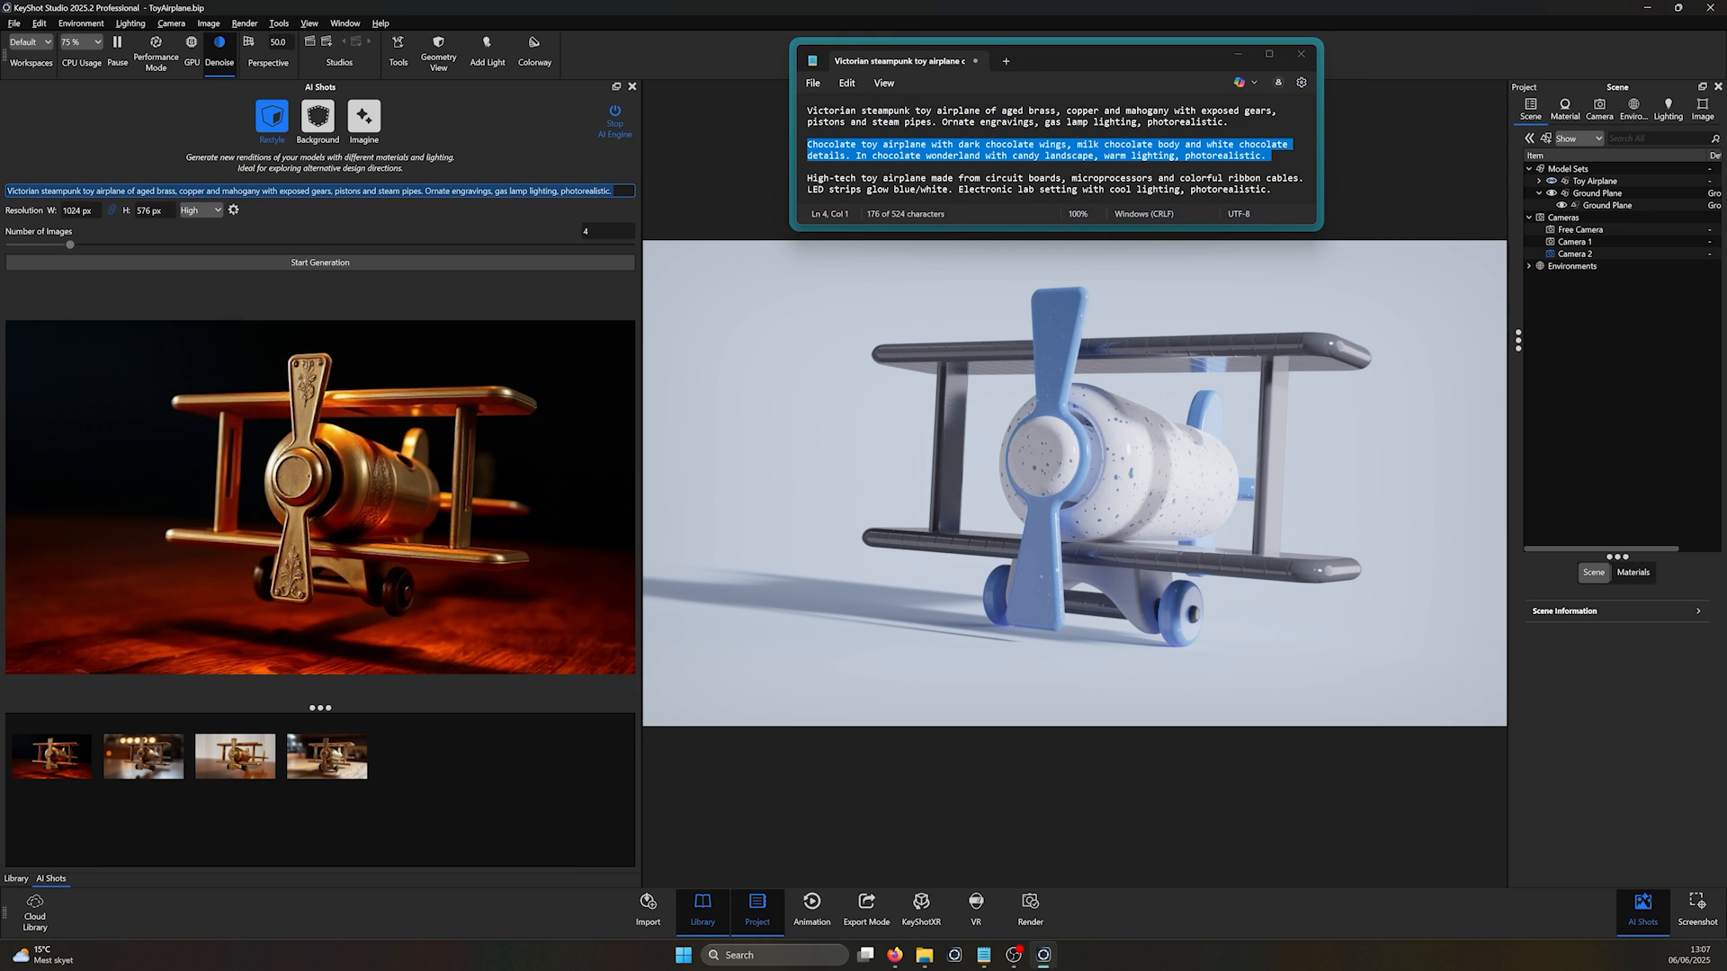
click(320, 263)
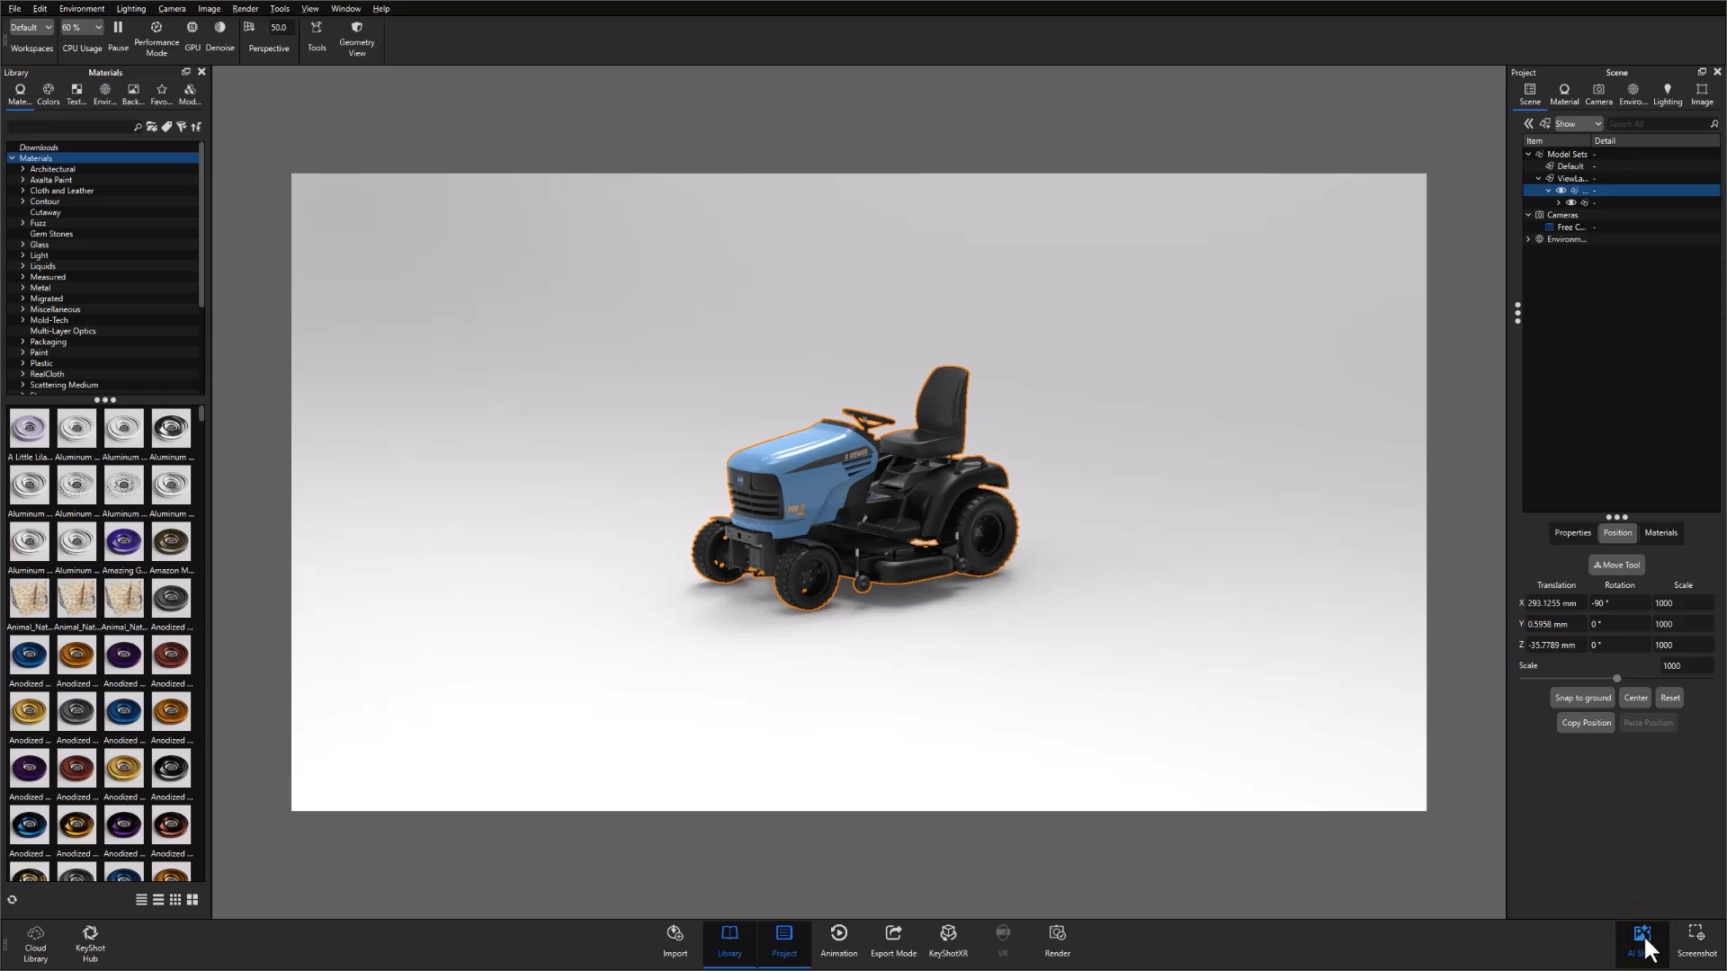
Step: Bring up the AI Shots panel on the lawn tractor scene
click(1641, 940)
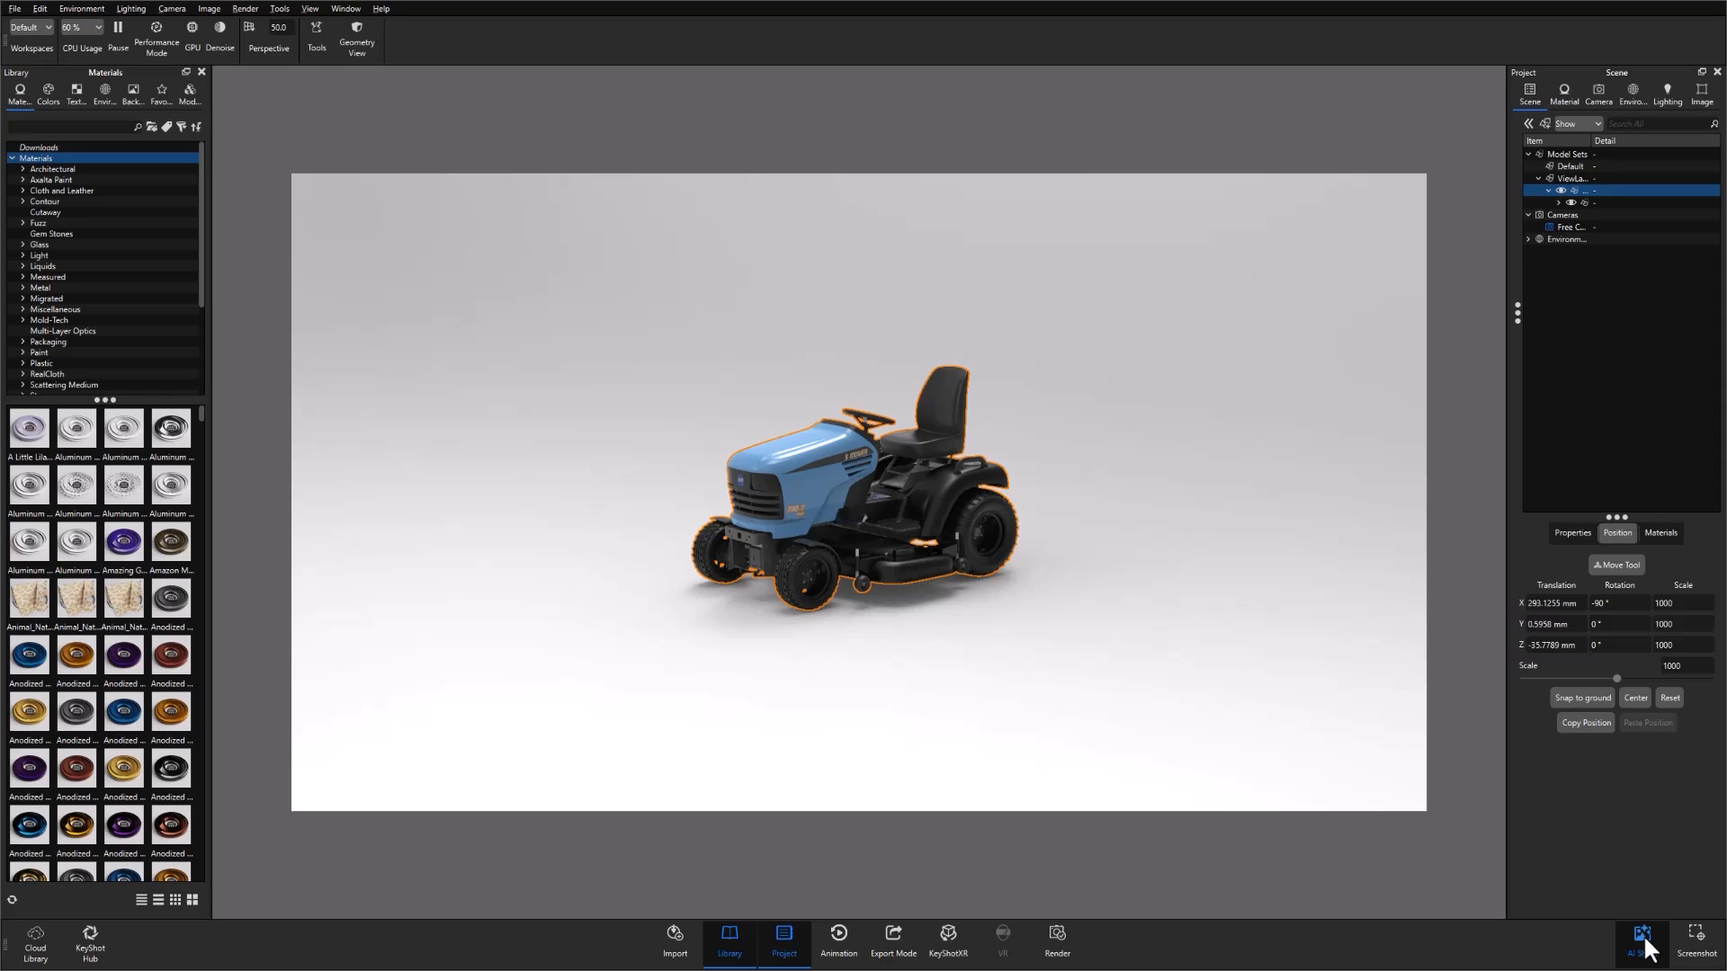
click(1641, 939)
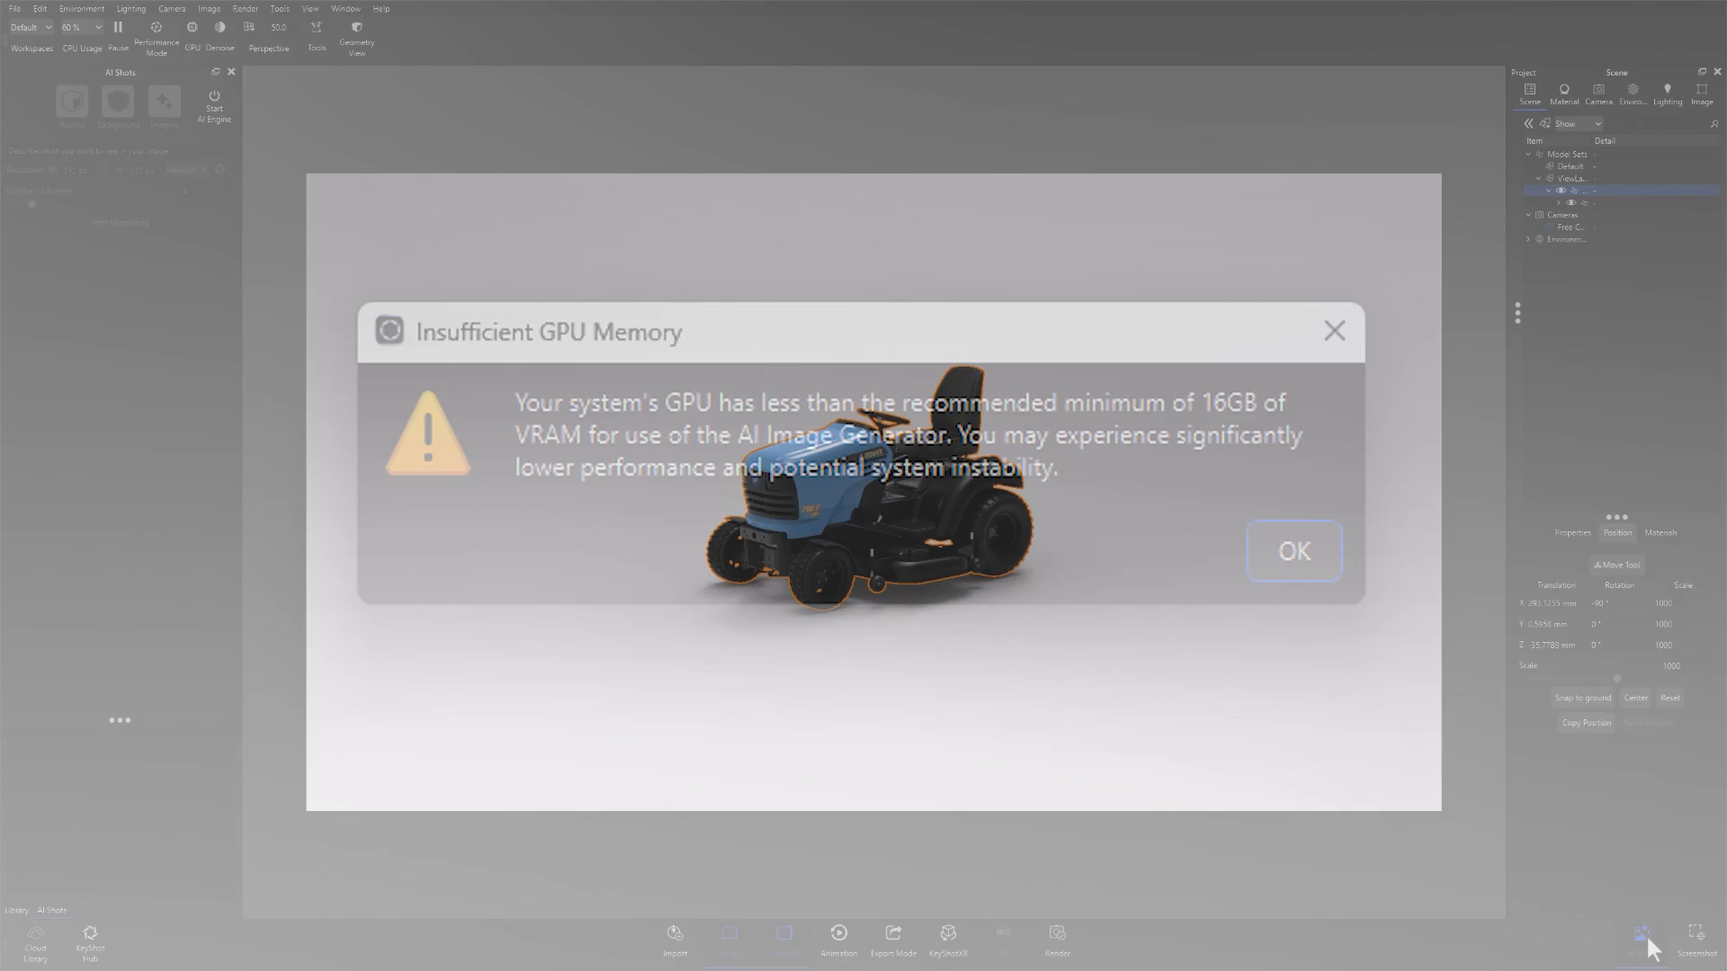
Step: Dismiss the Insufficient GPU Memory warning and start the AI engine
click(1294, 550)
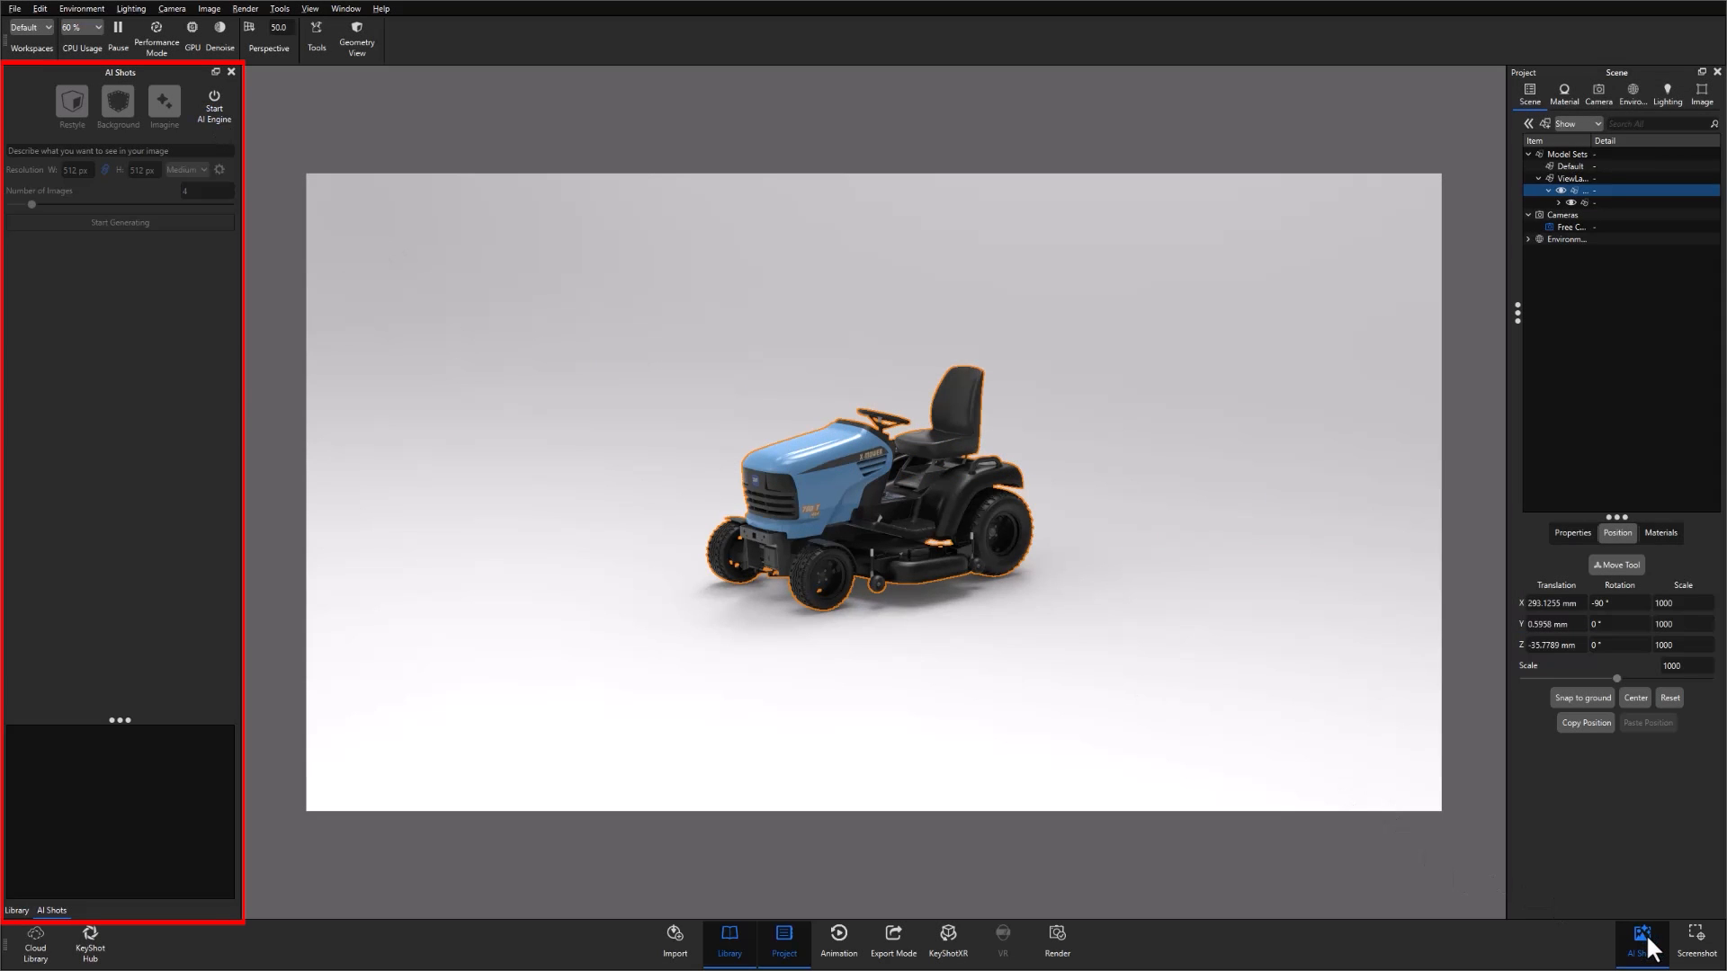
mouse_move(215, 106)
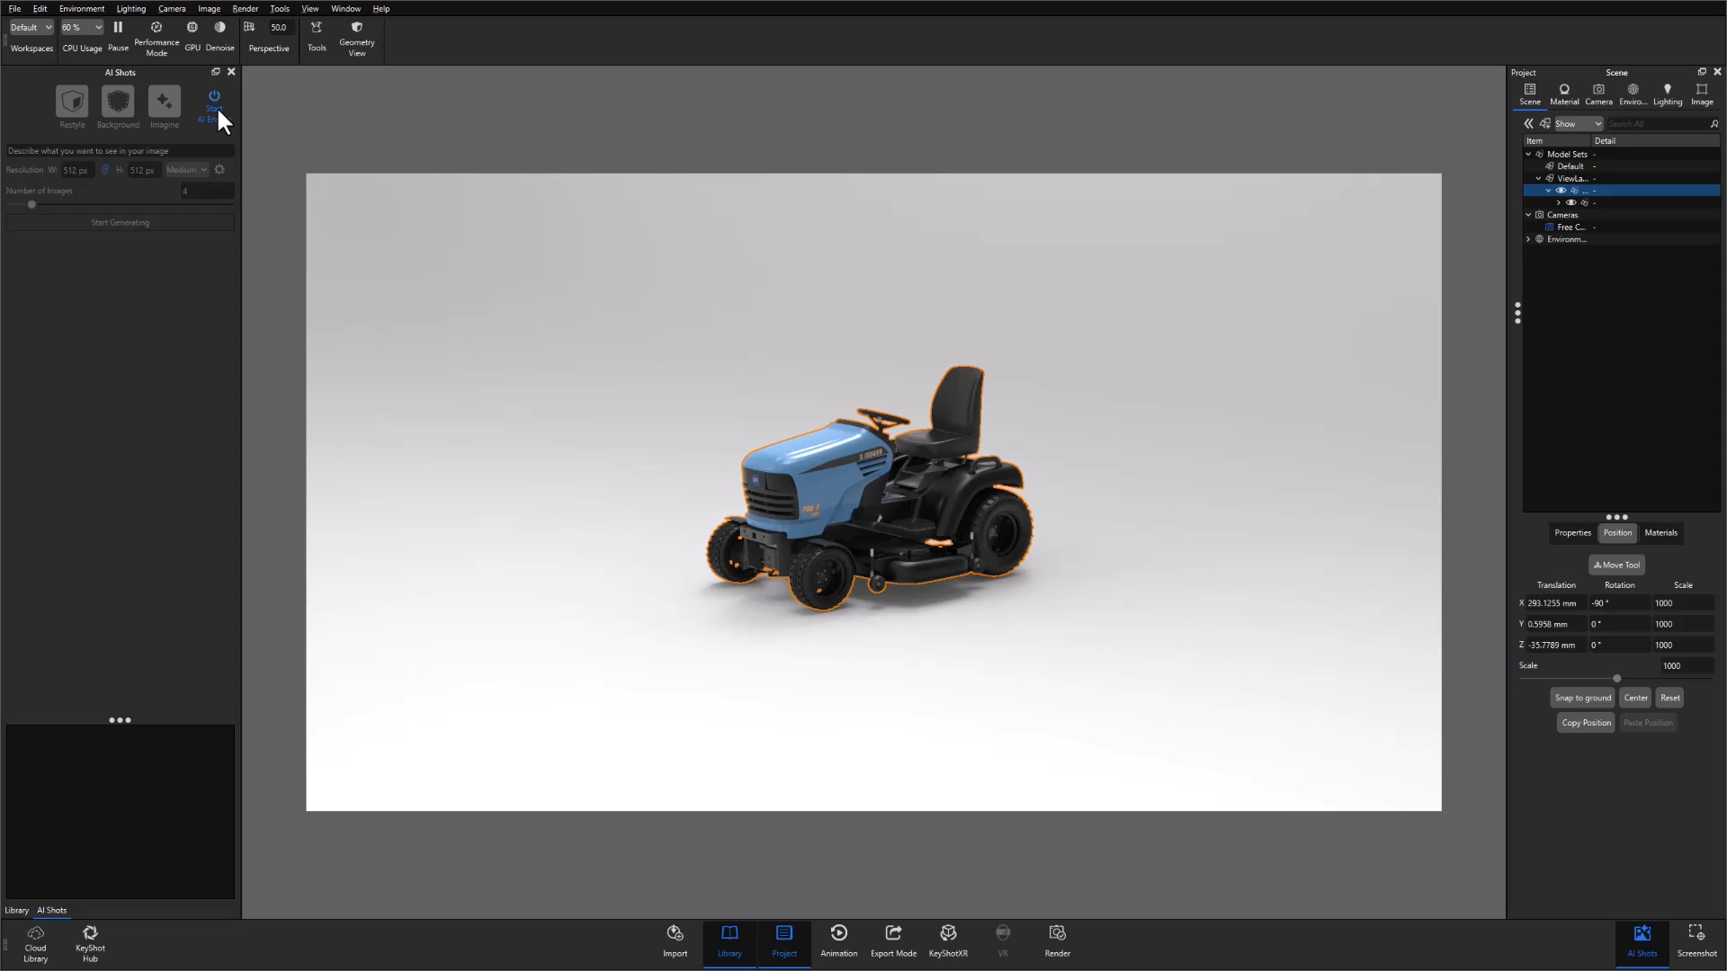
click(214, 99)
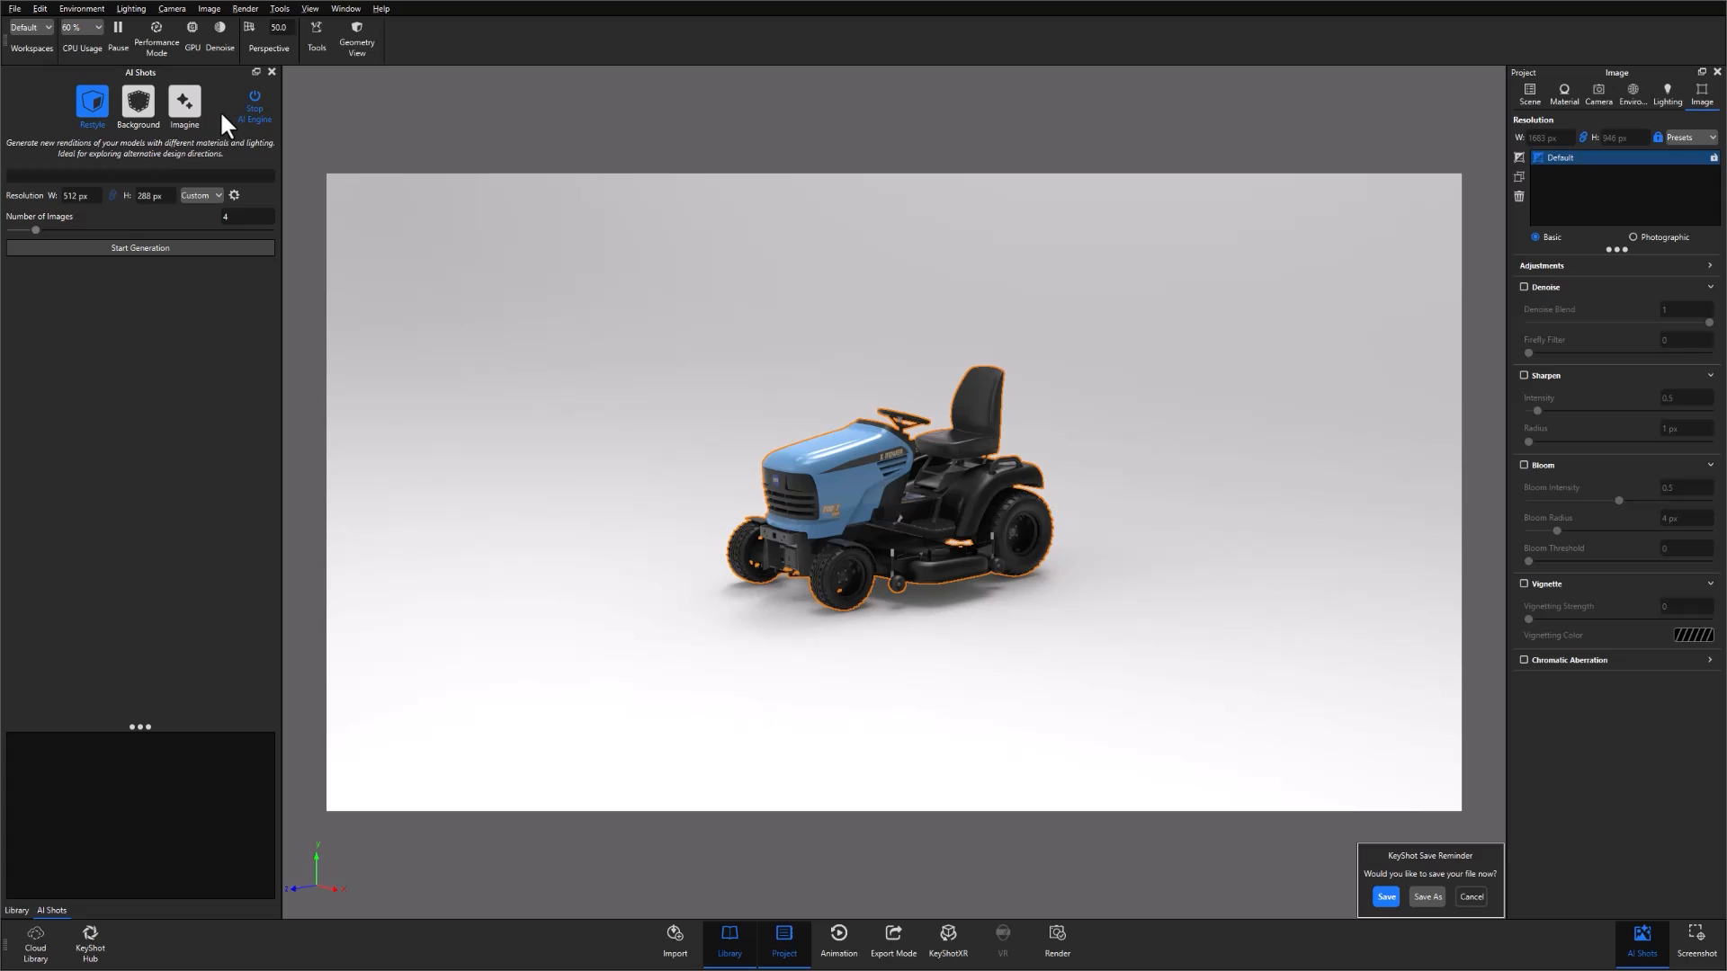
Step: Preview Restyle and Background modes, then switch AI Shots to Imagine mode
click(92, 99)
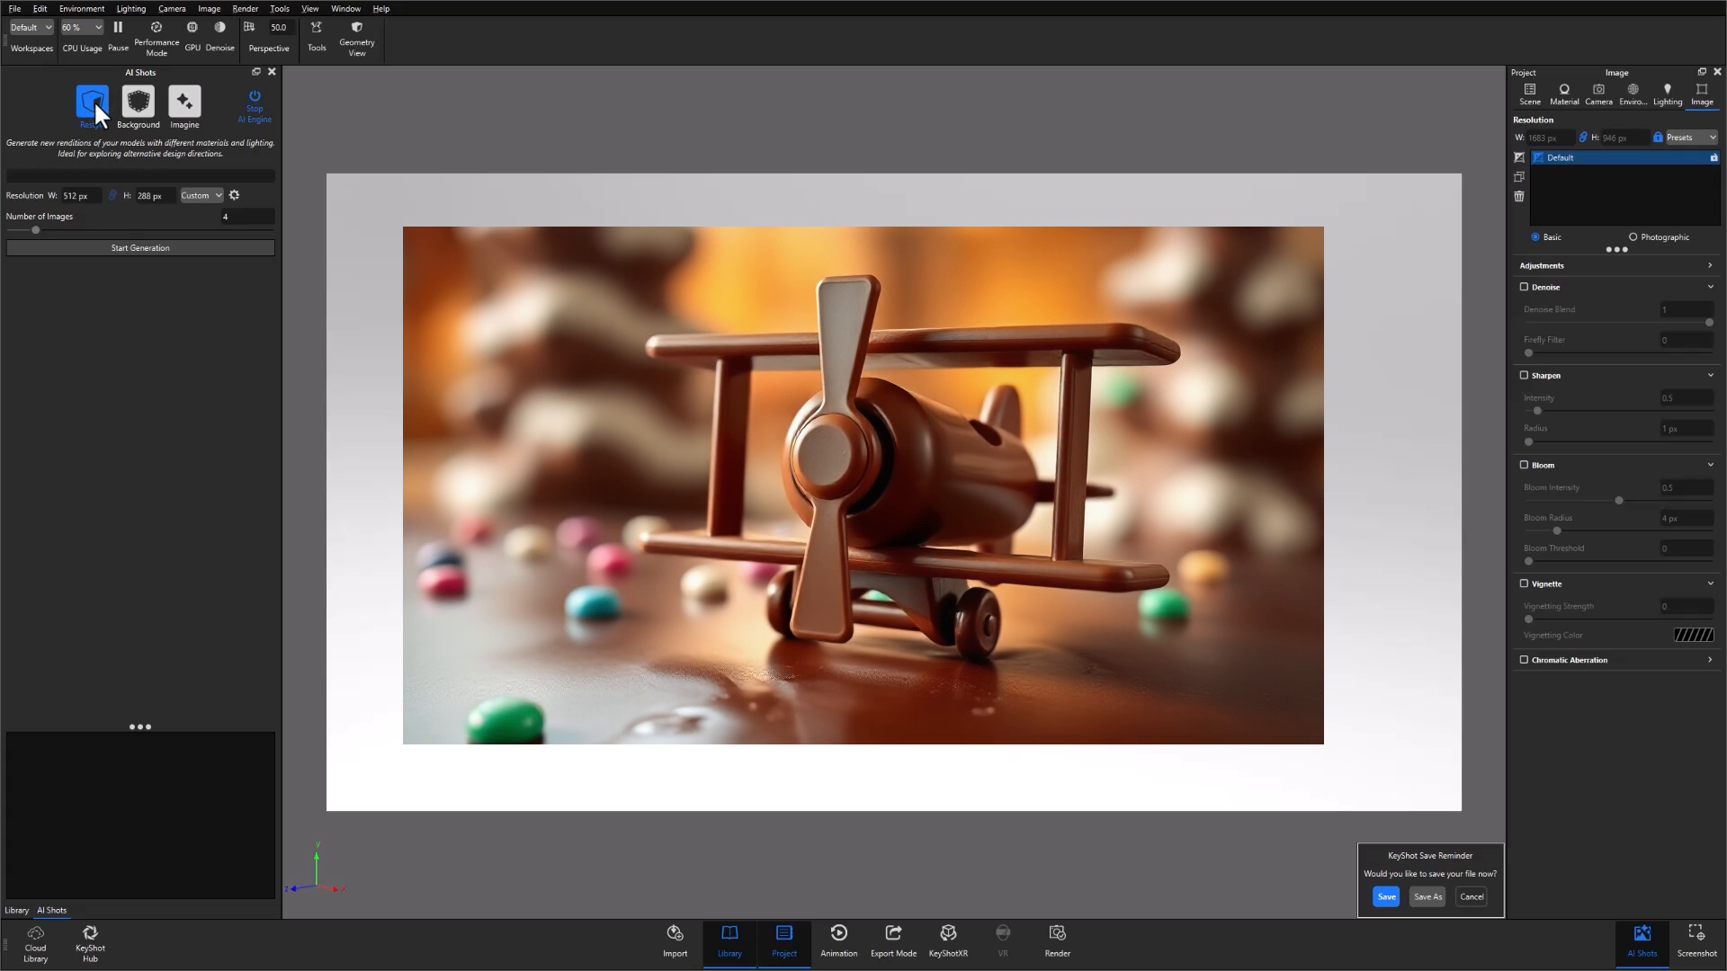
click(139, 104)
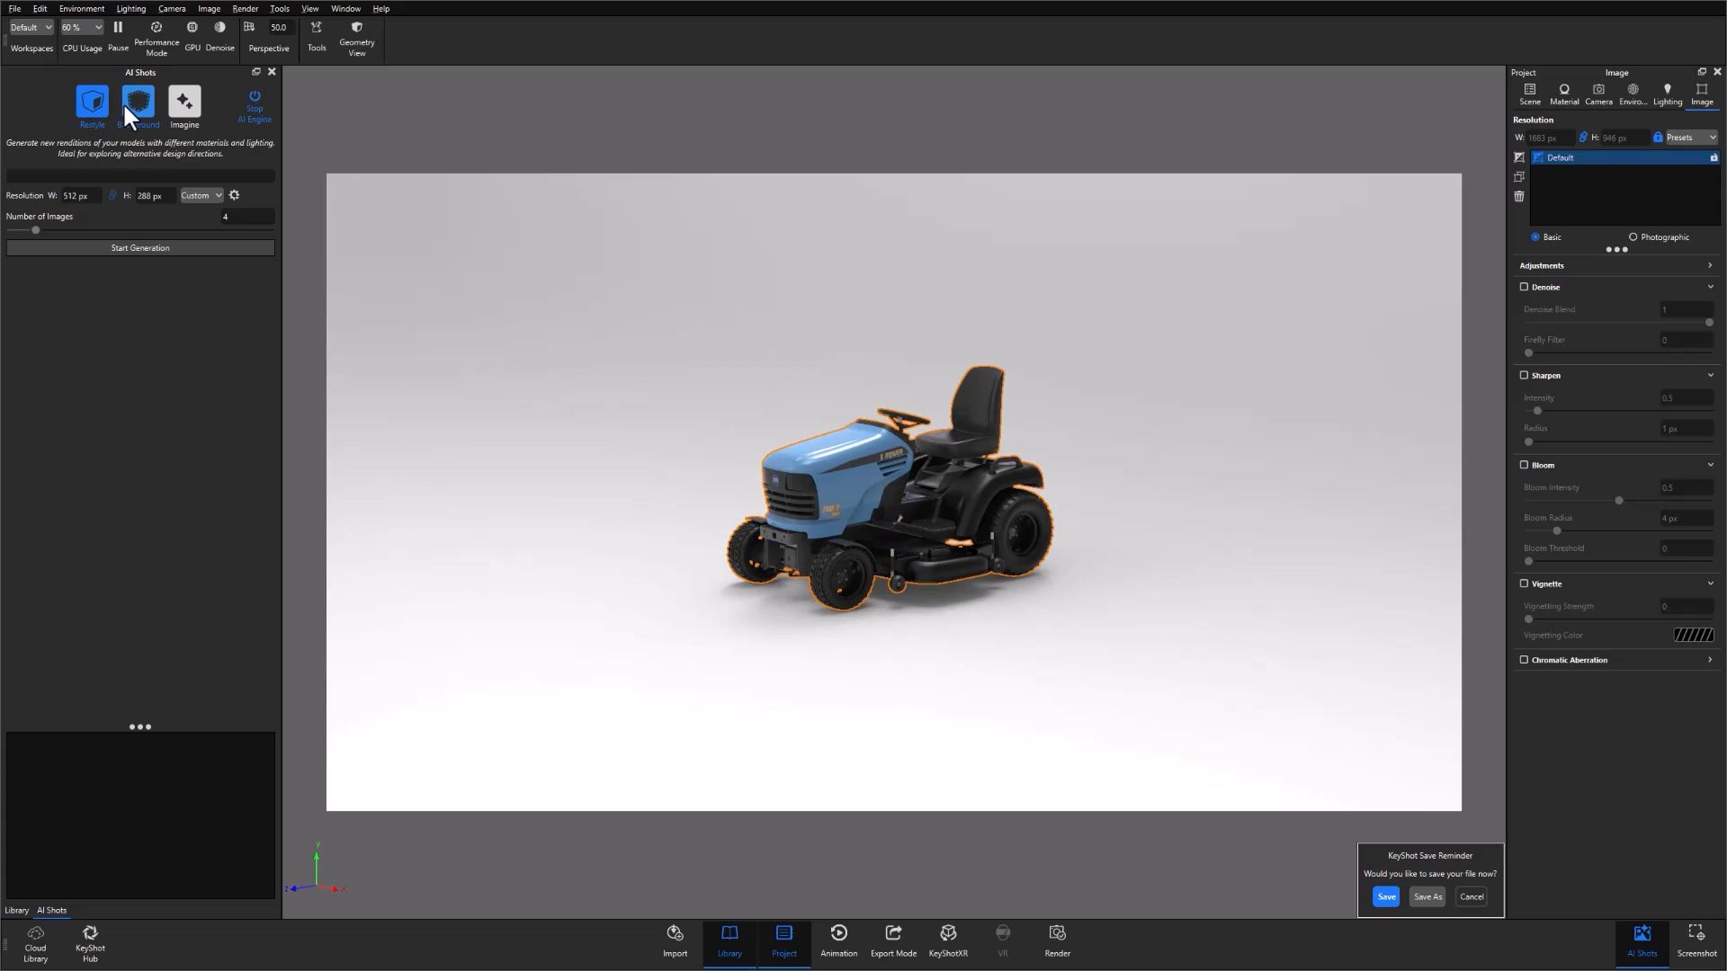
click(139, 105)
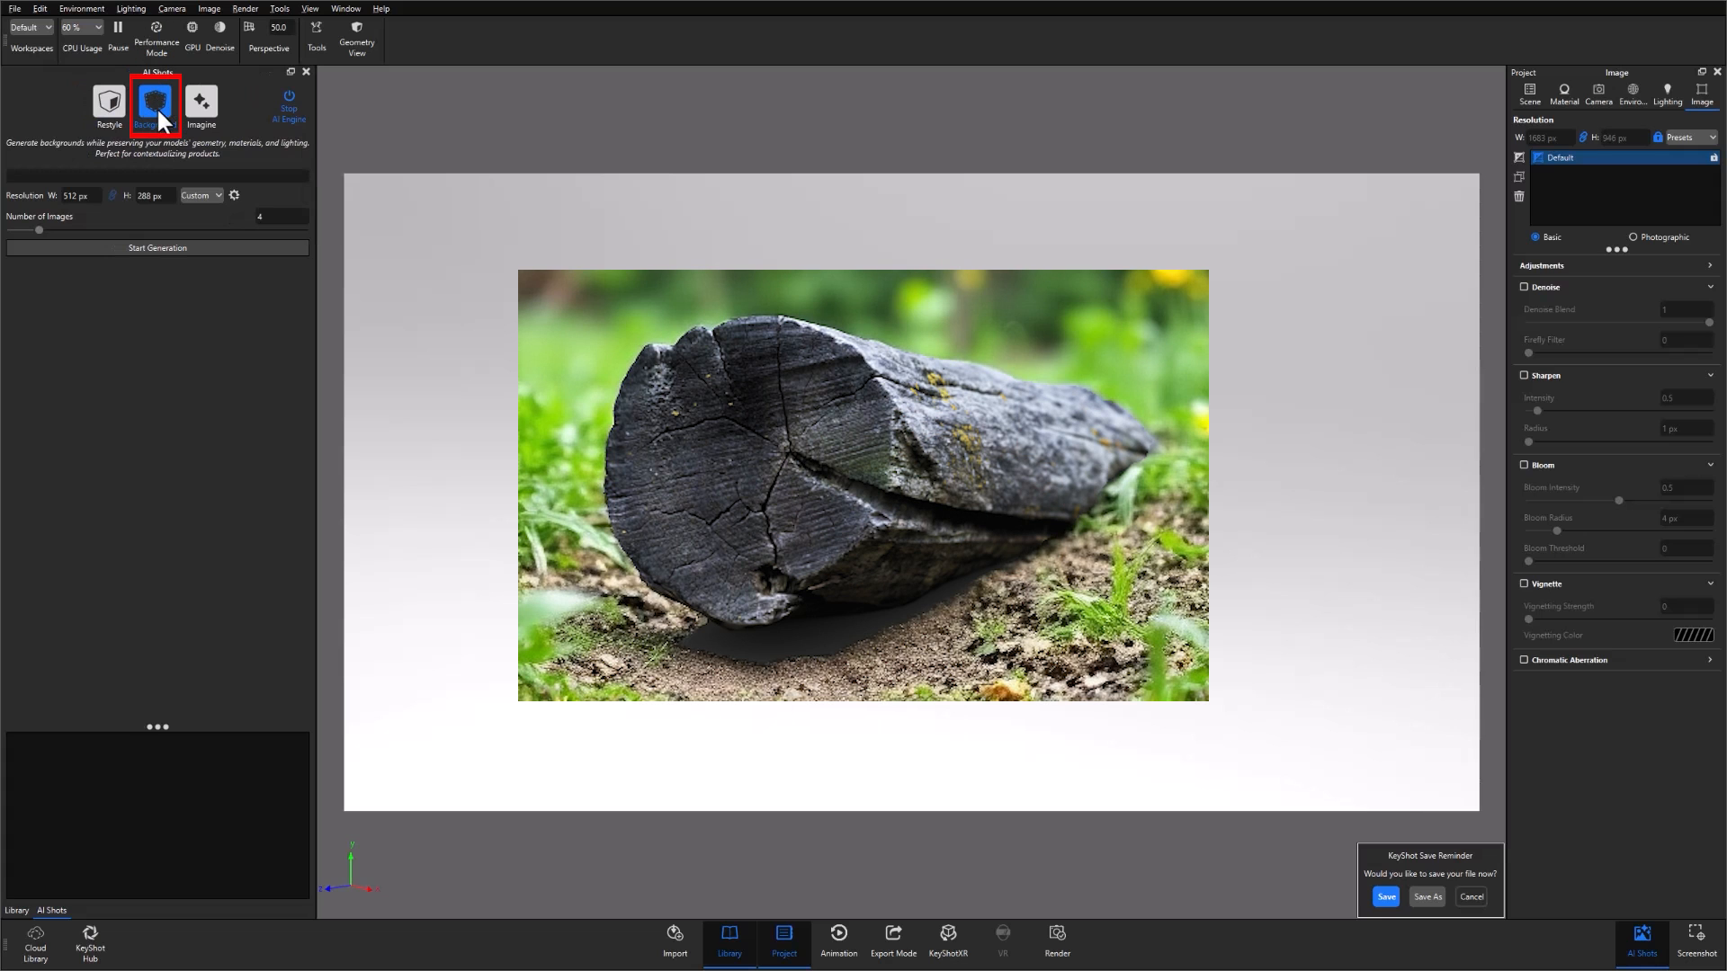
click(154, 101)
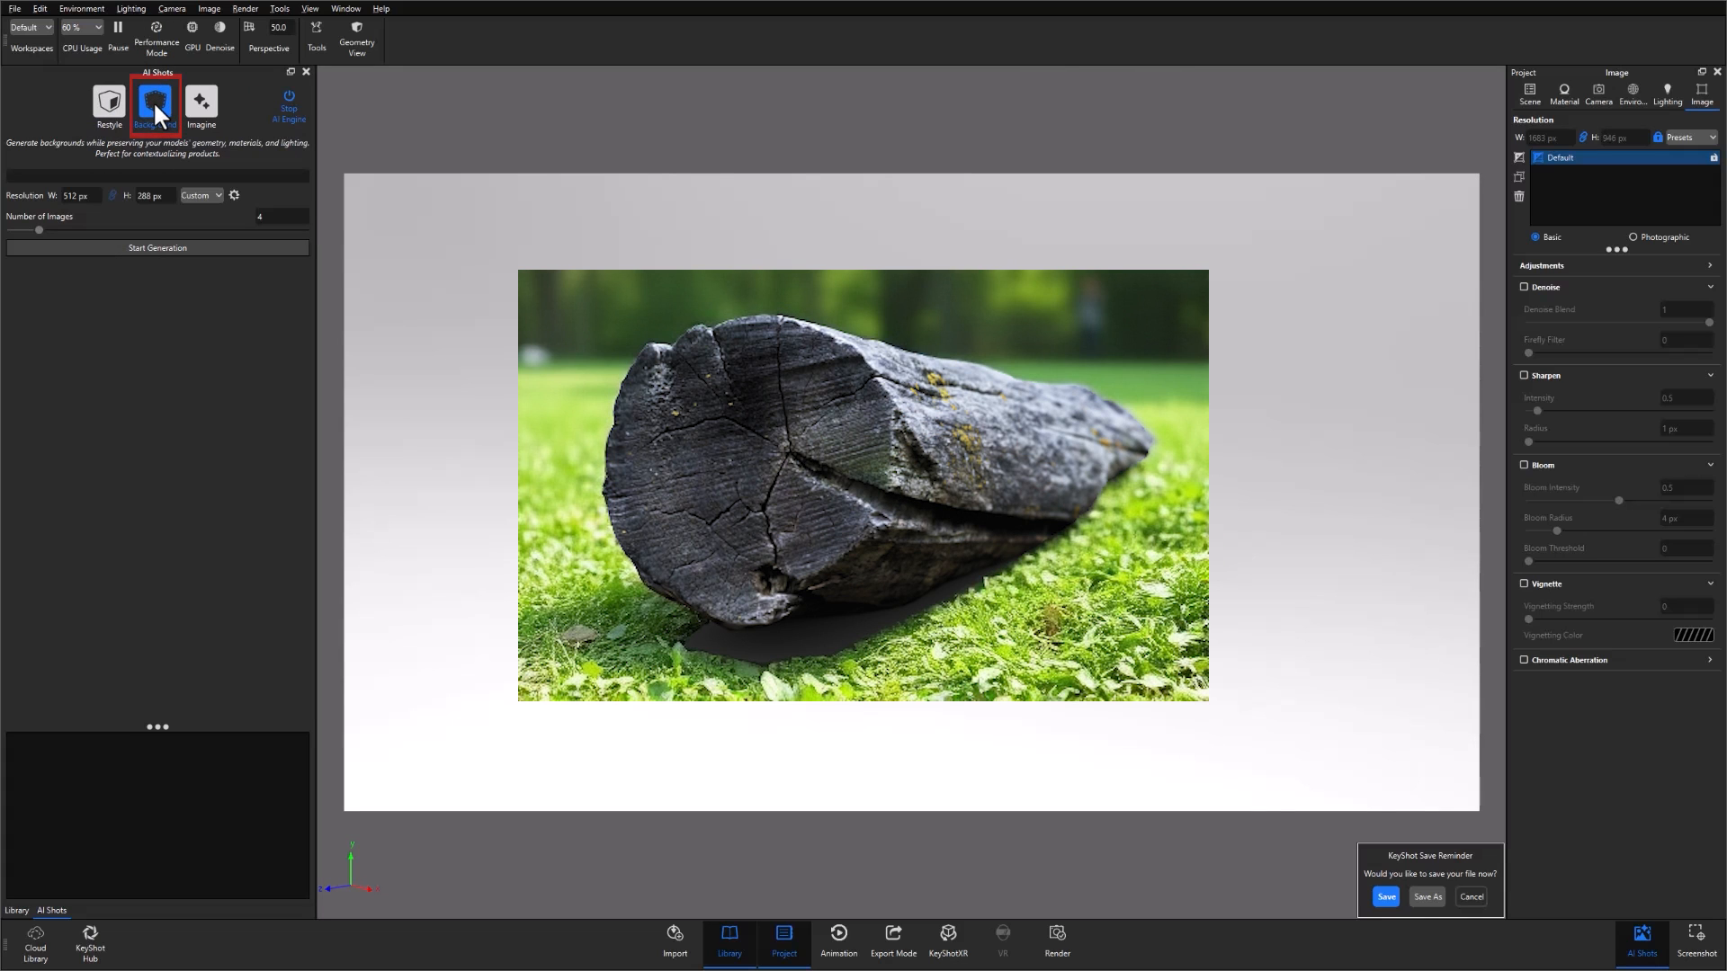
click(155, 105)
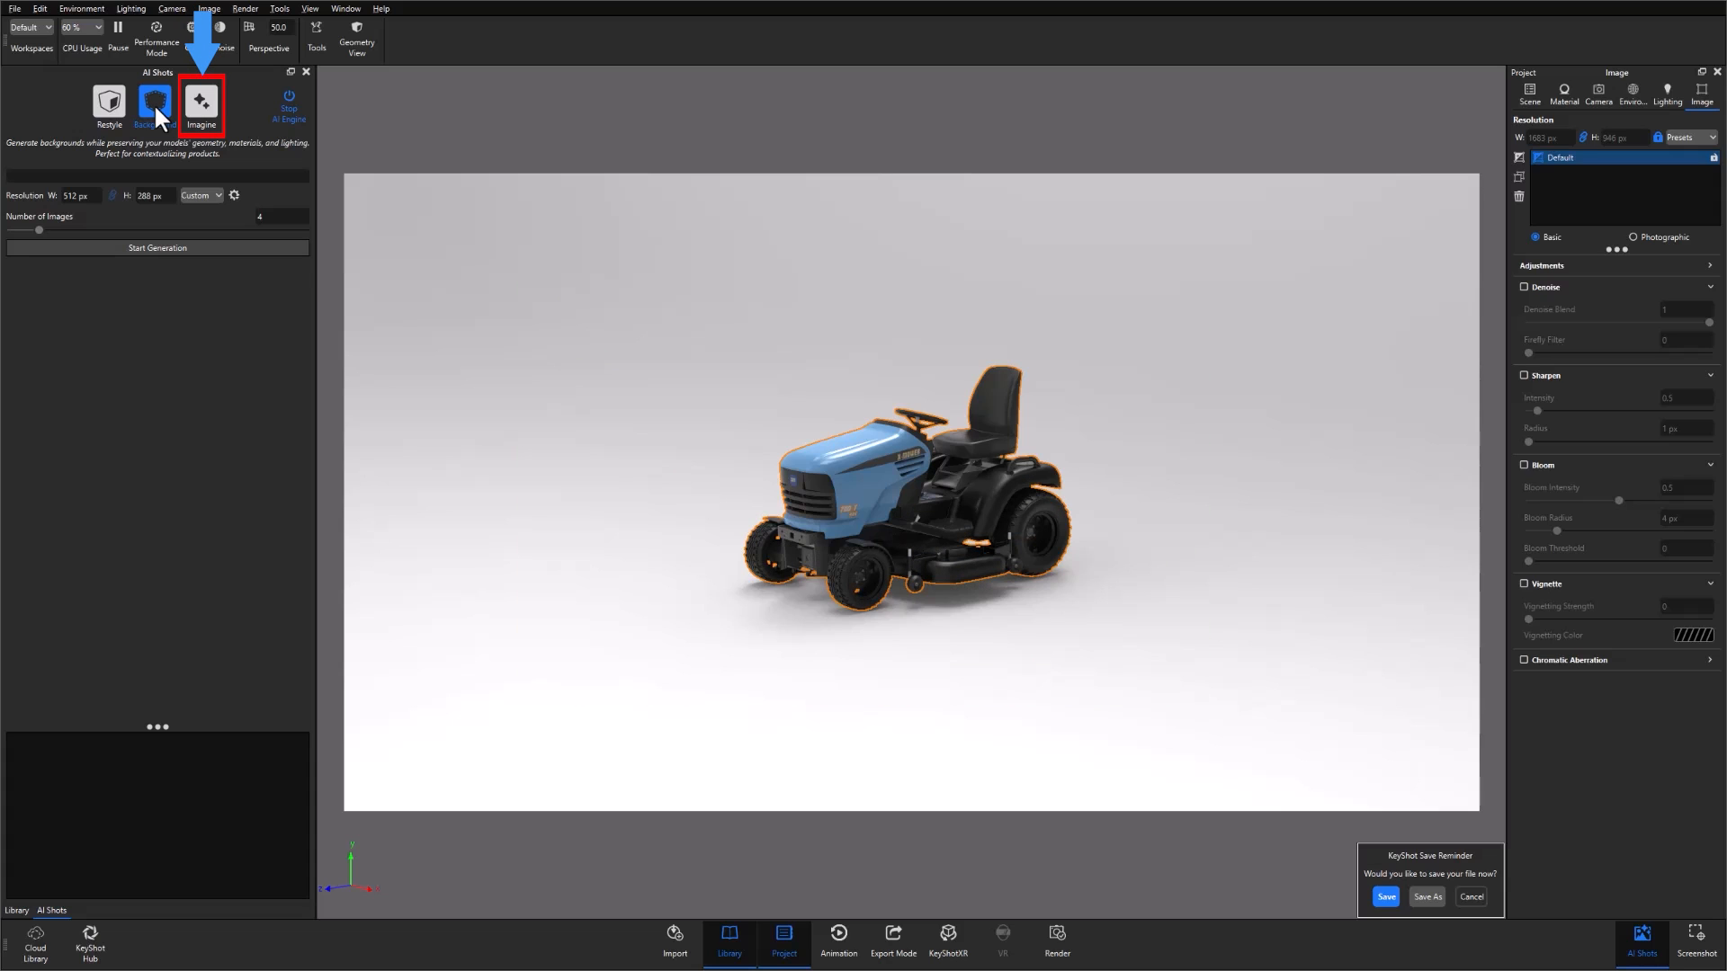
click(200, 101)
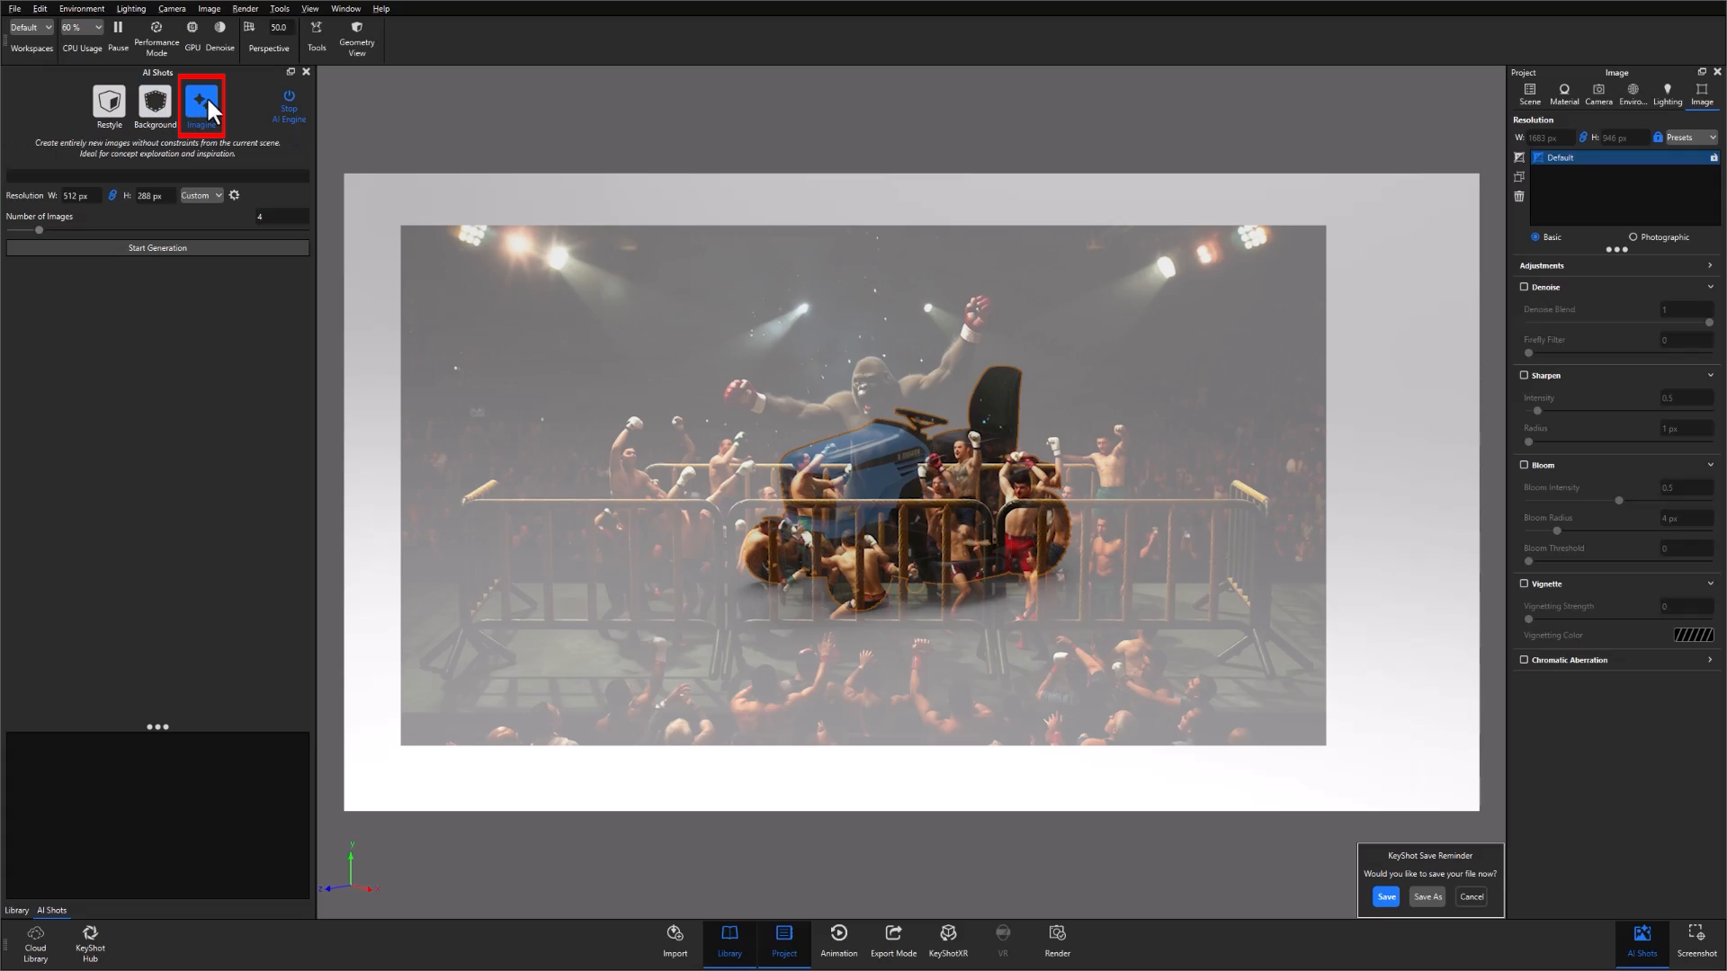
click(201, 102)
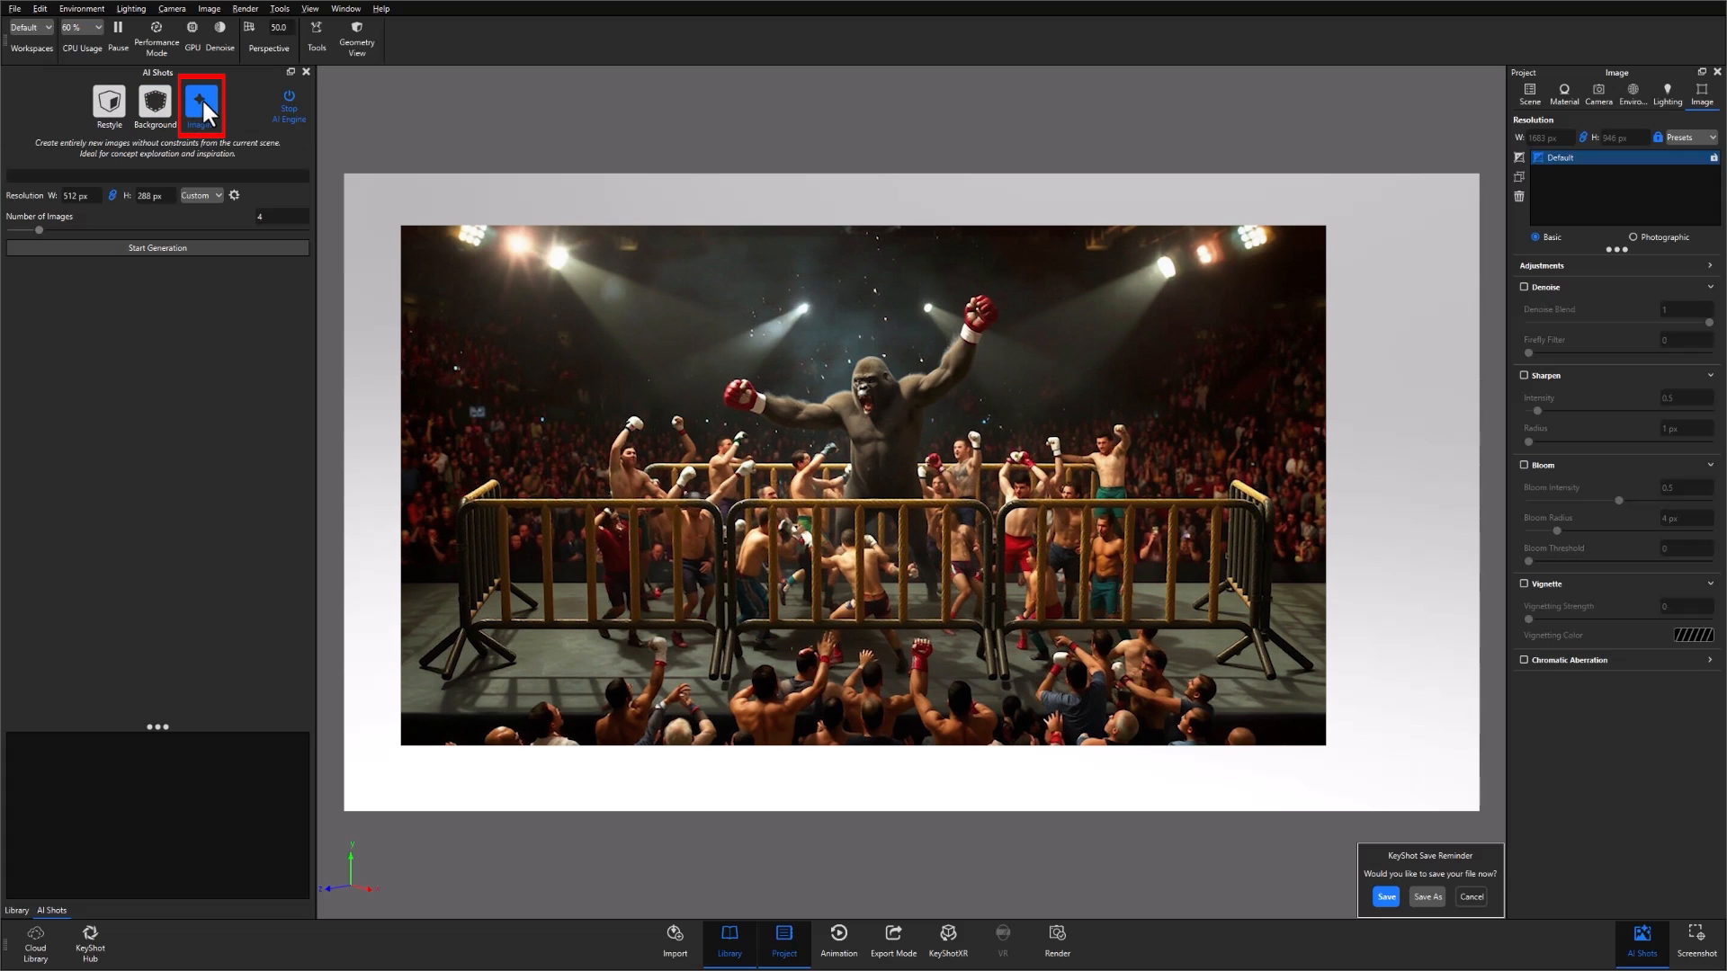
click(202, 106)
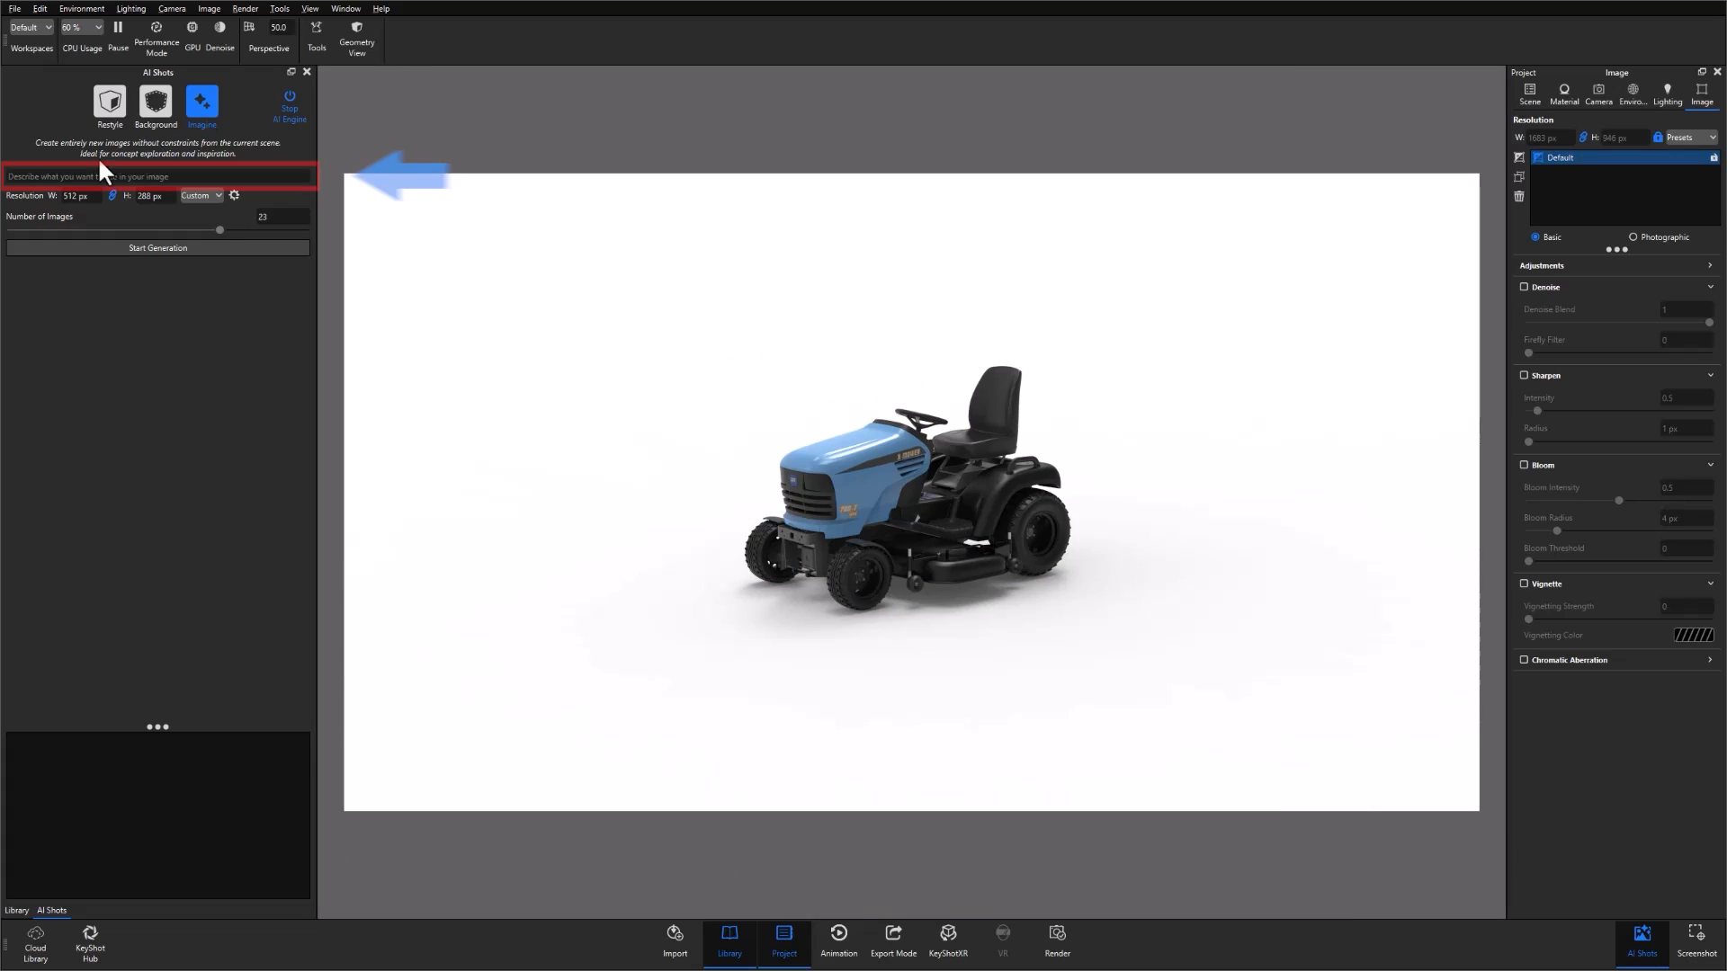
Step: Enter a low-horizon open-sky Imagine prompt, adjust resolution and request 4 images
click(158, 176)
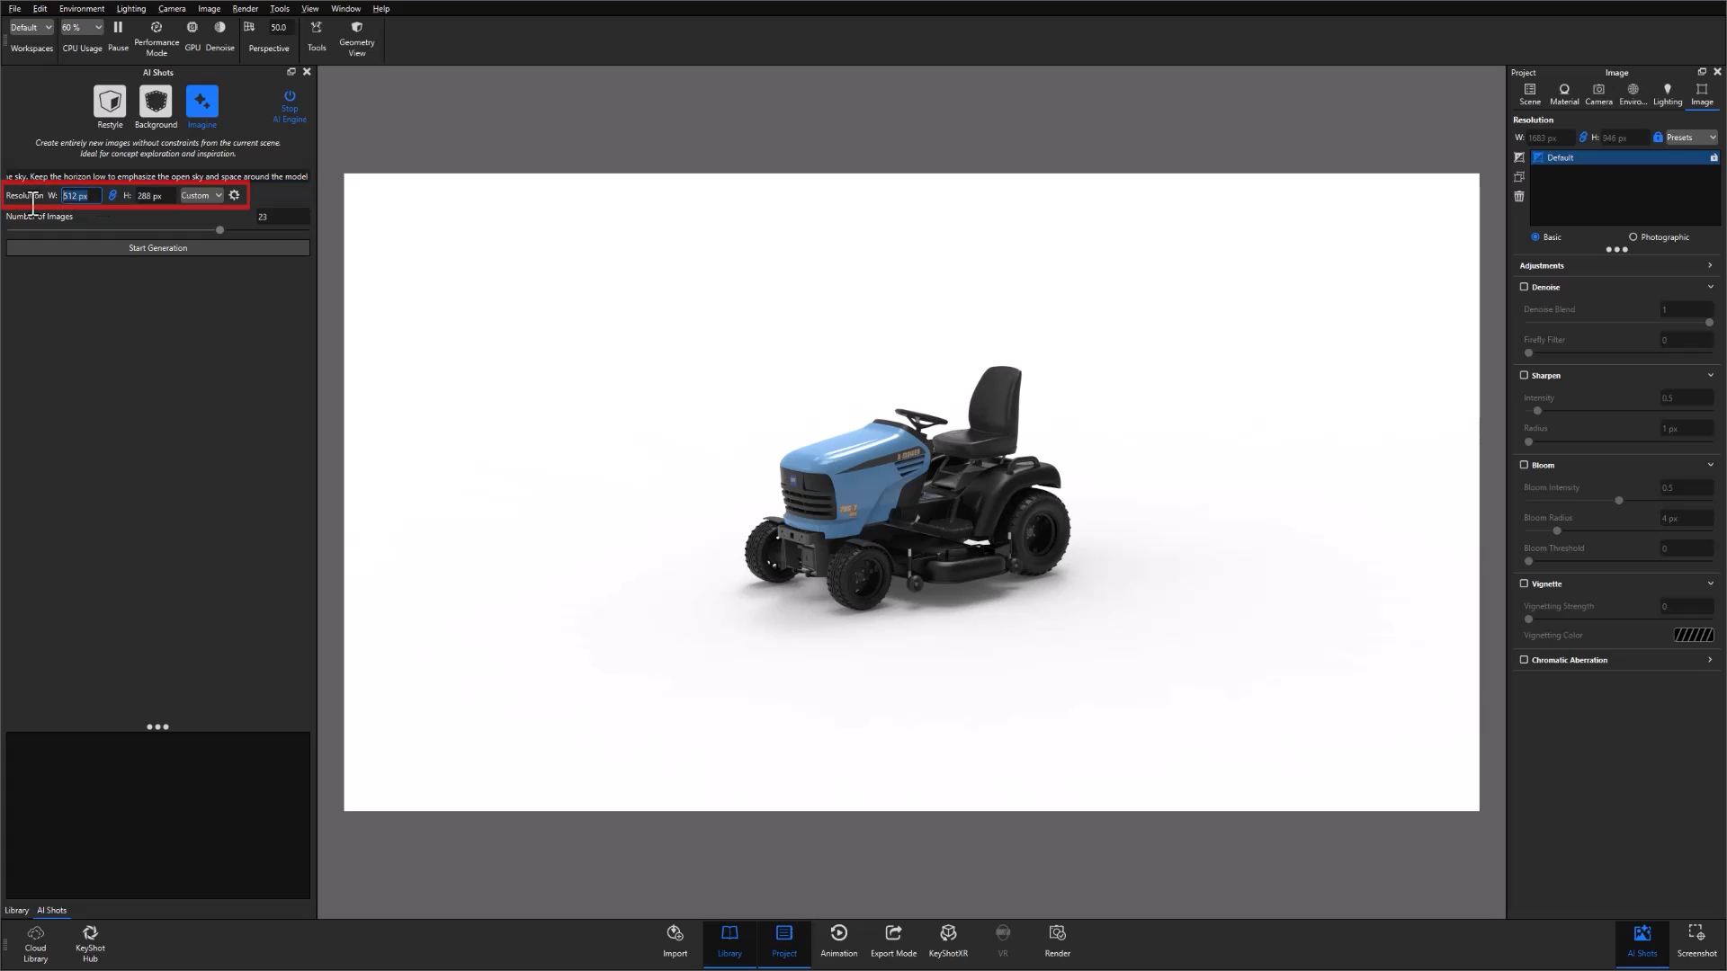
click(203, 194)
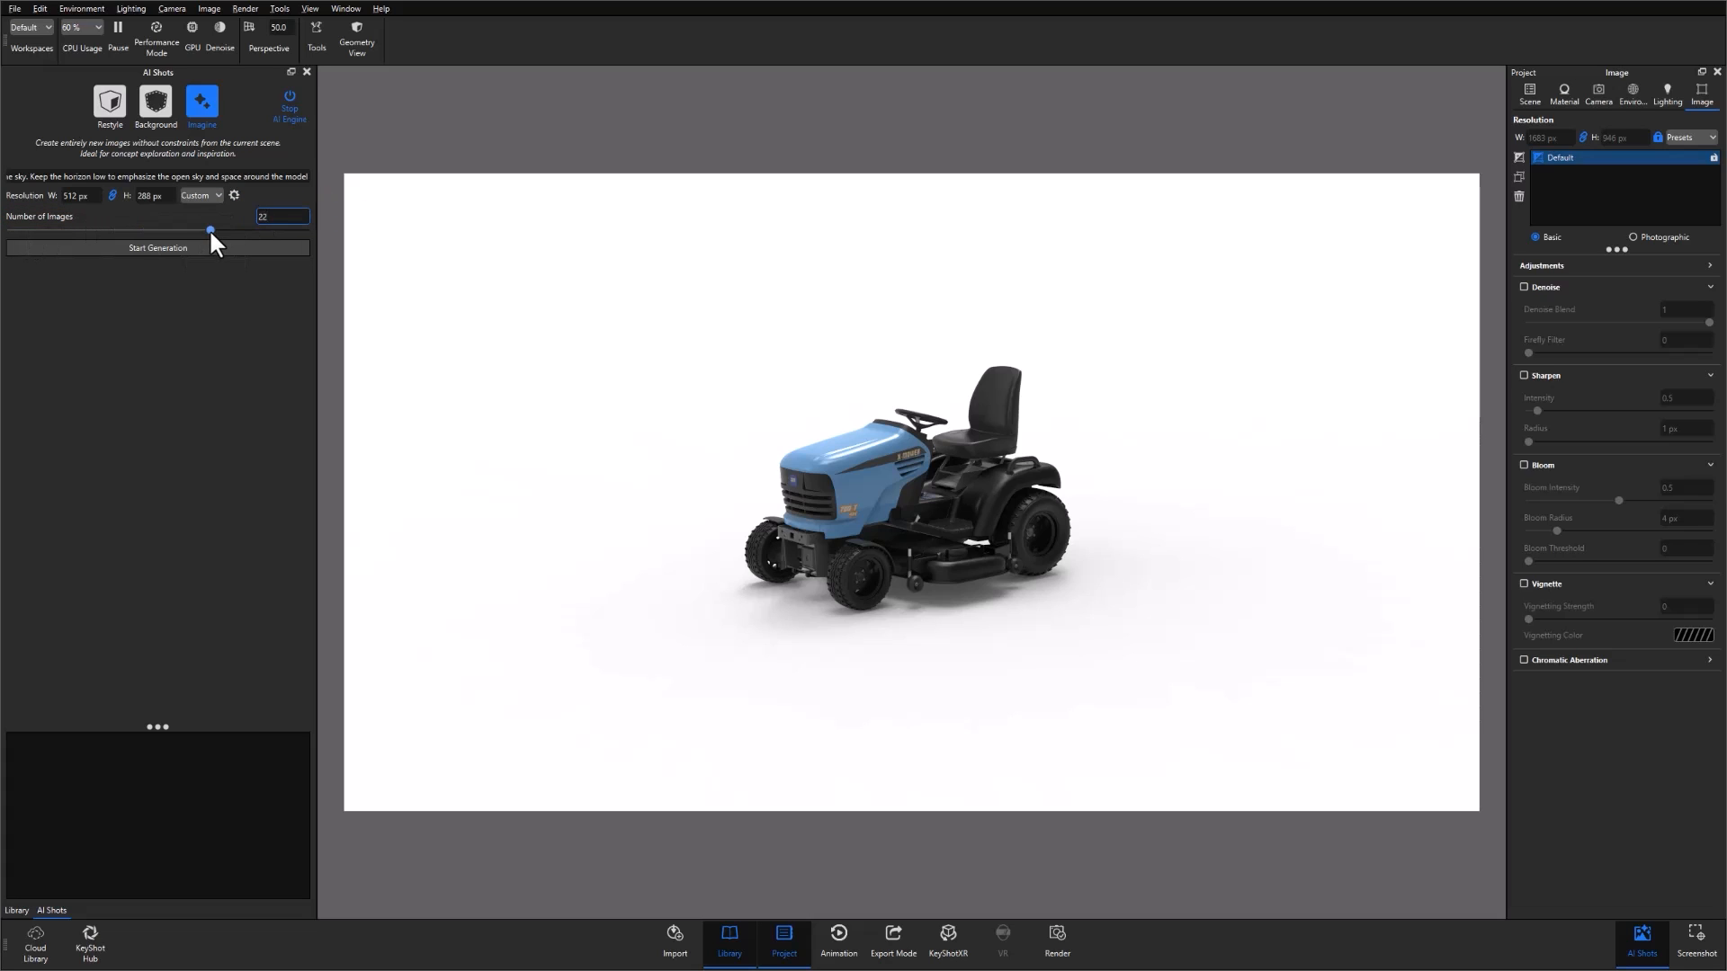
text(6)
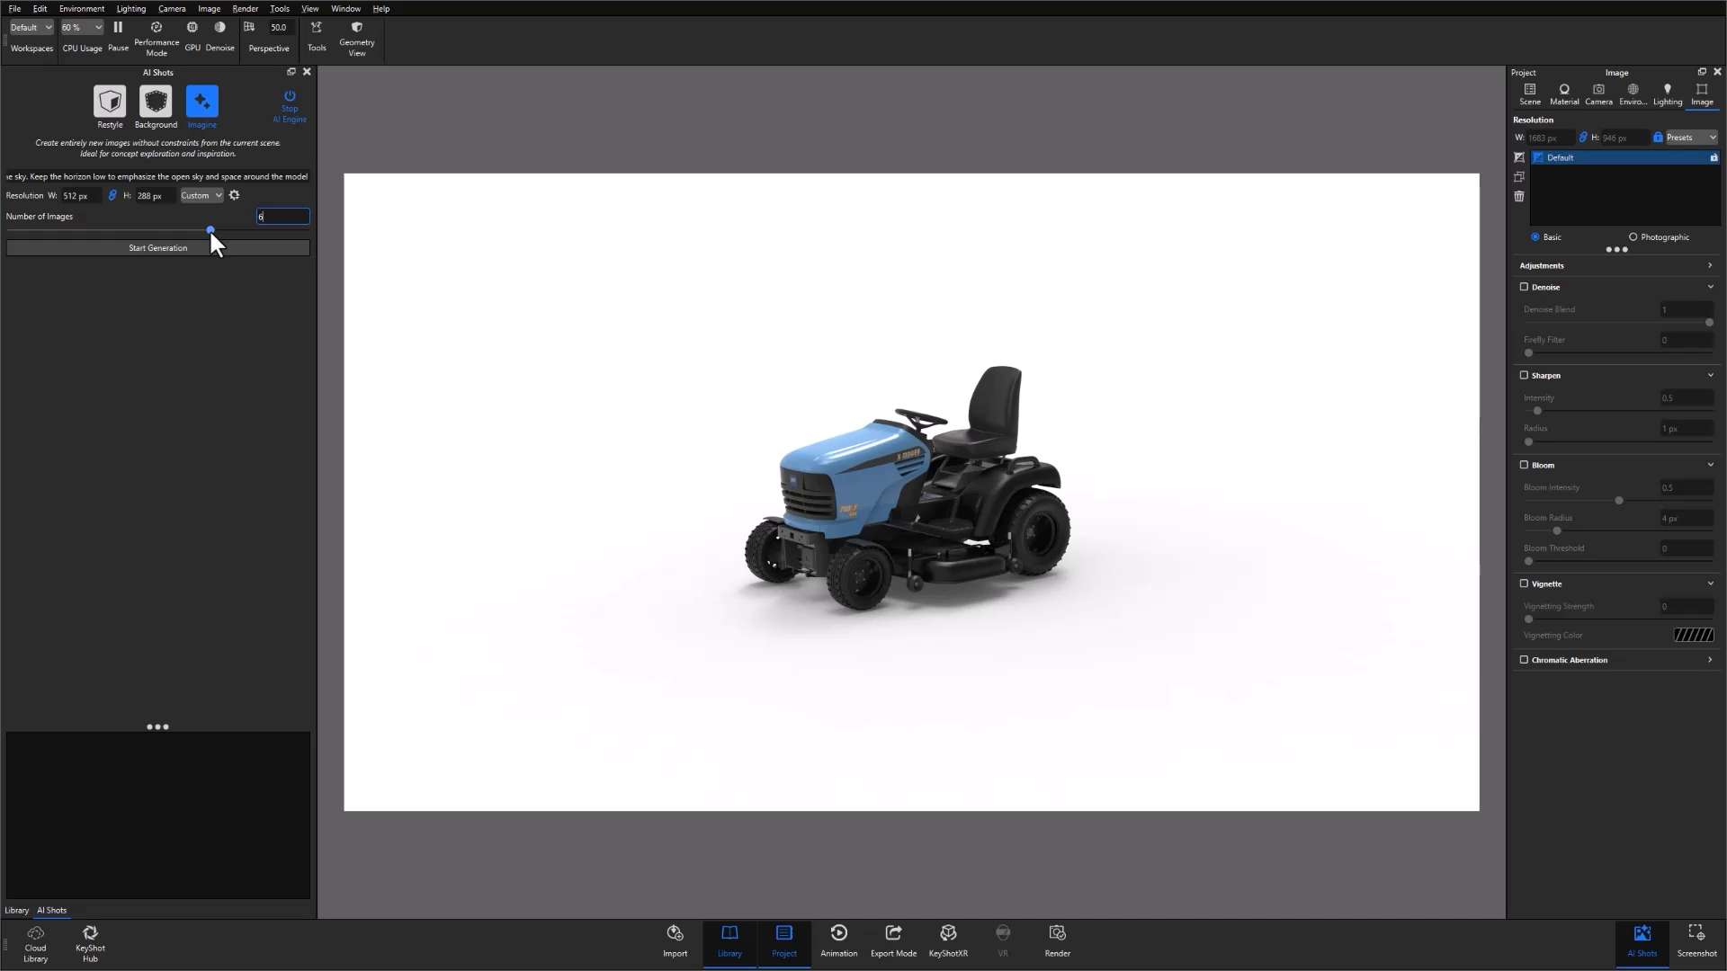
click(159, 247)
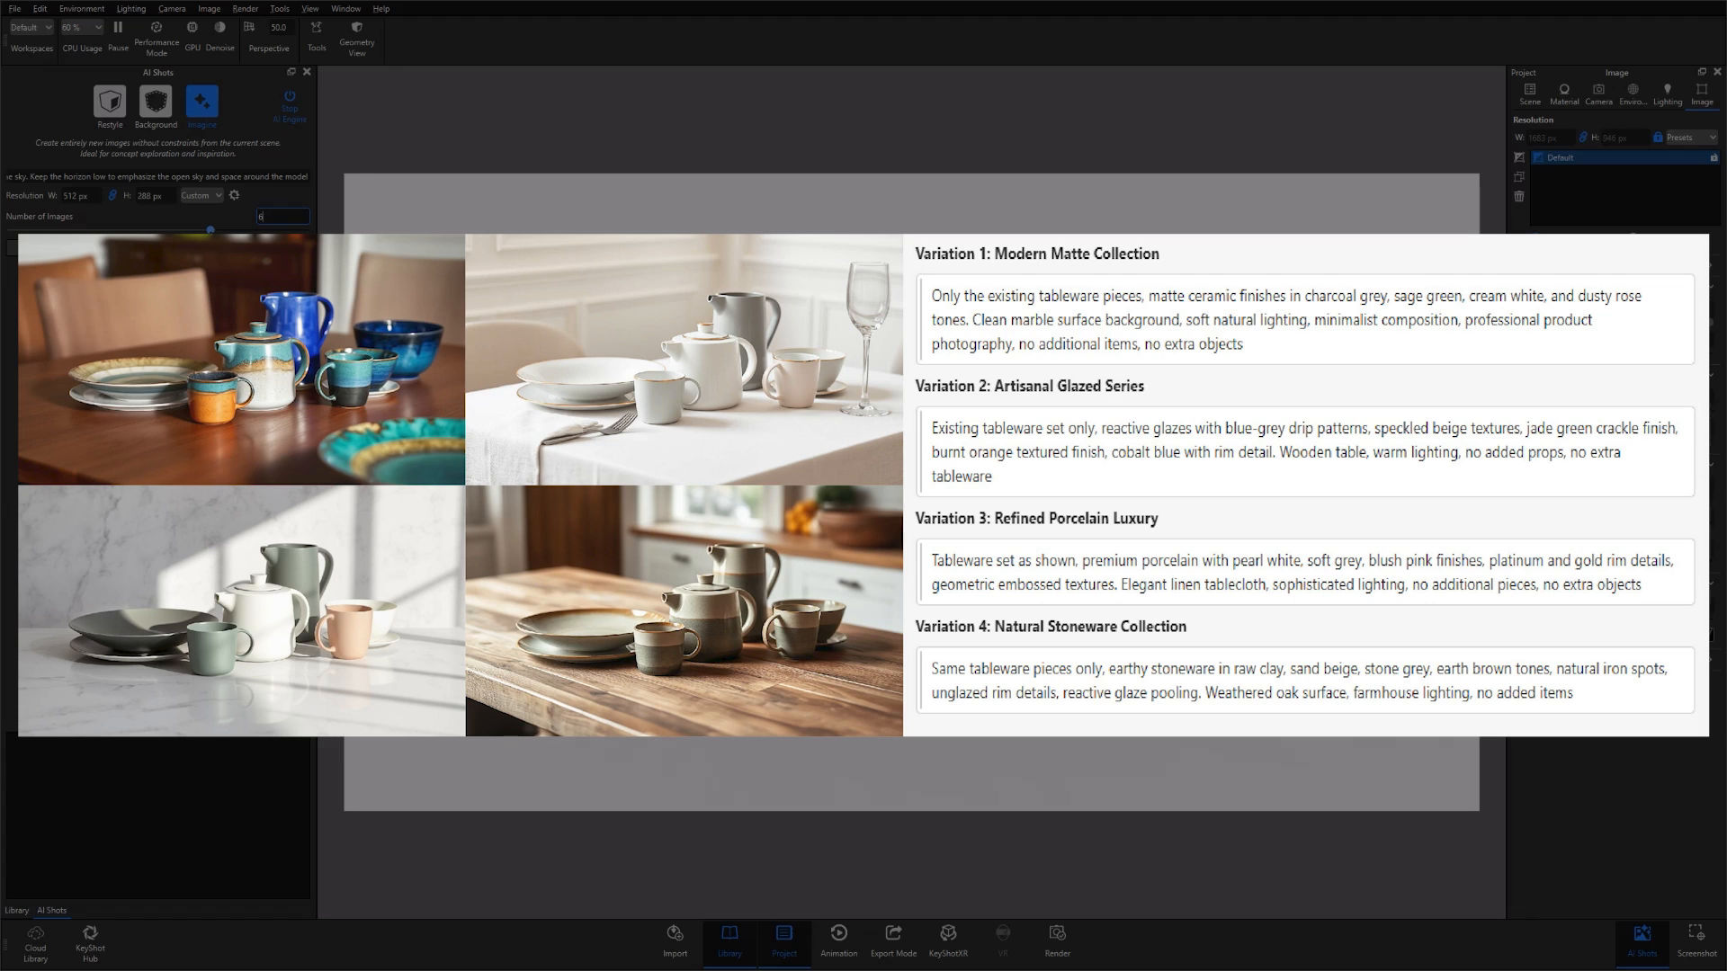